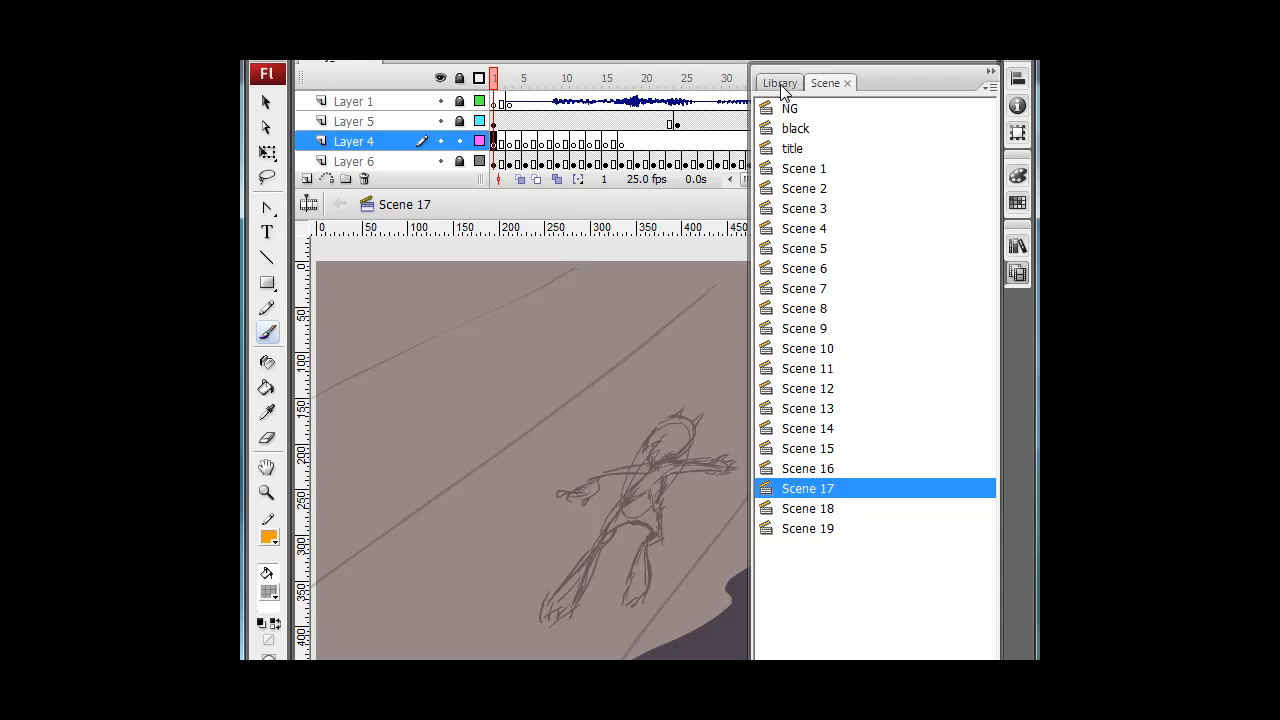
Show the Library, collapse the bitey folder, and preview _colours_bitey1.
left_click(779, 83)
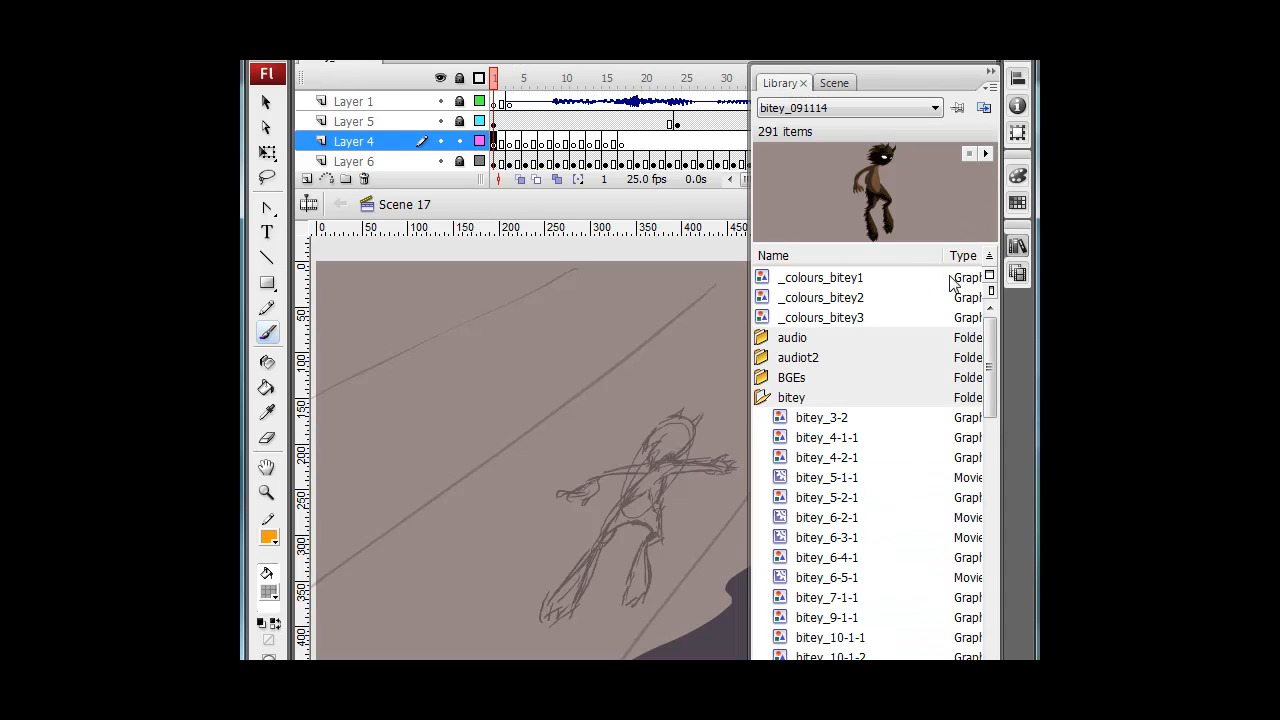
left_click(791, 397)
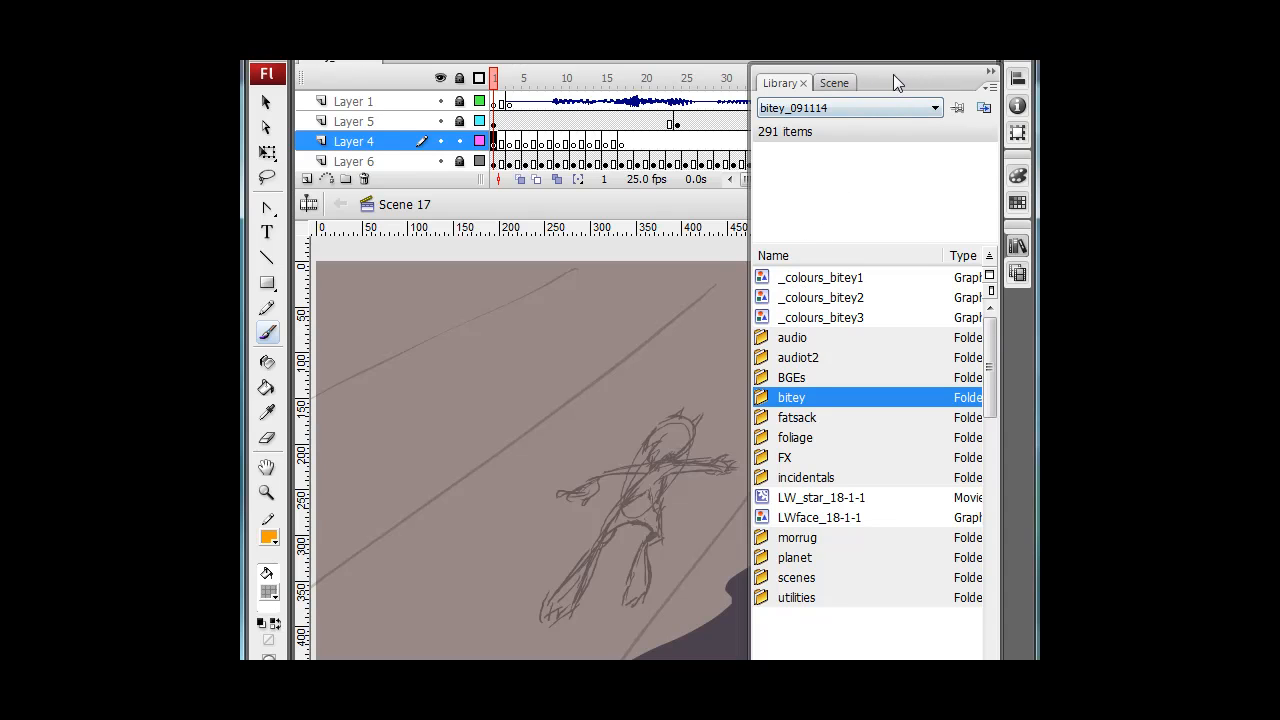
mouse_move(765, 335)
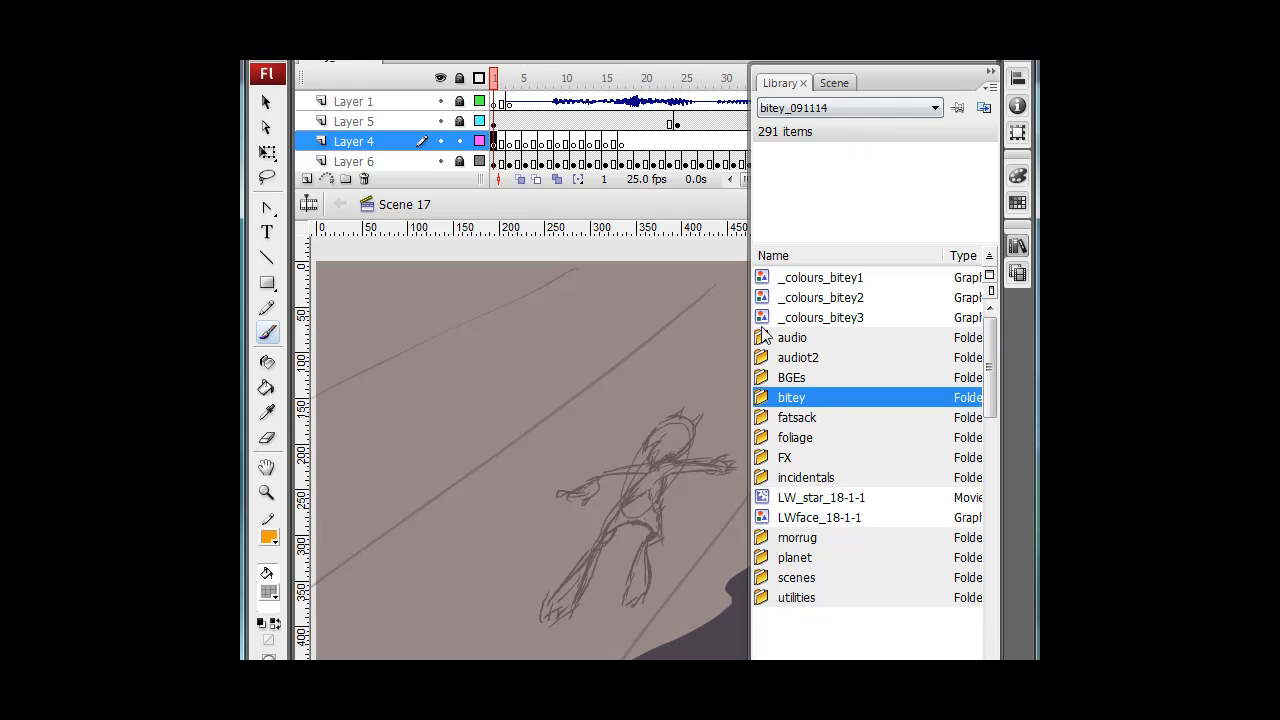
left_click(820, 277)
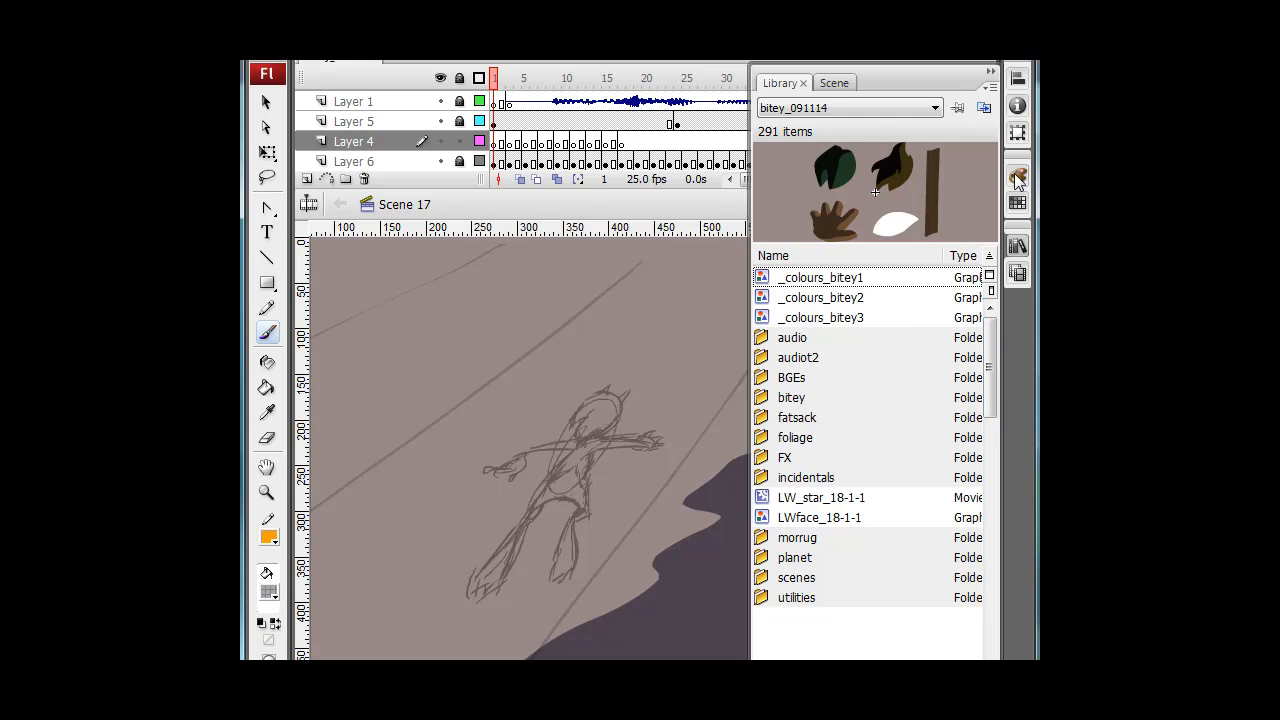
Toggle previews between _colours_bitey1 and _colours_bitey3, bringing up the Align and Color panels.
left_click(1018, 176)
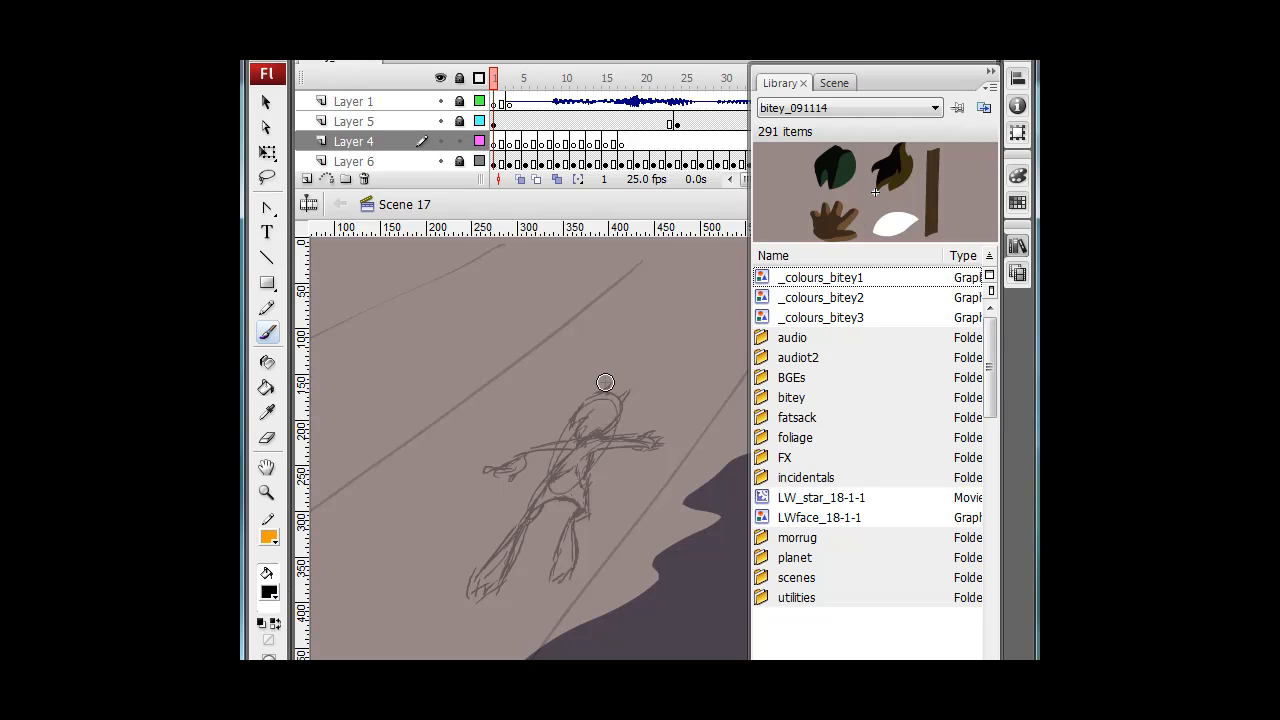
mouse_move(827, 305)
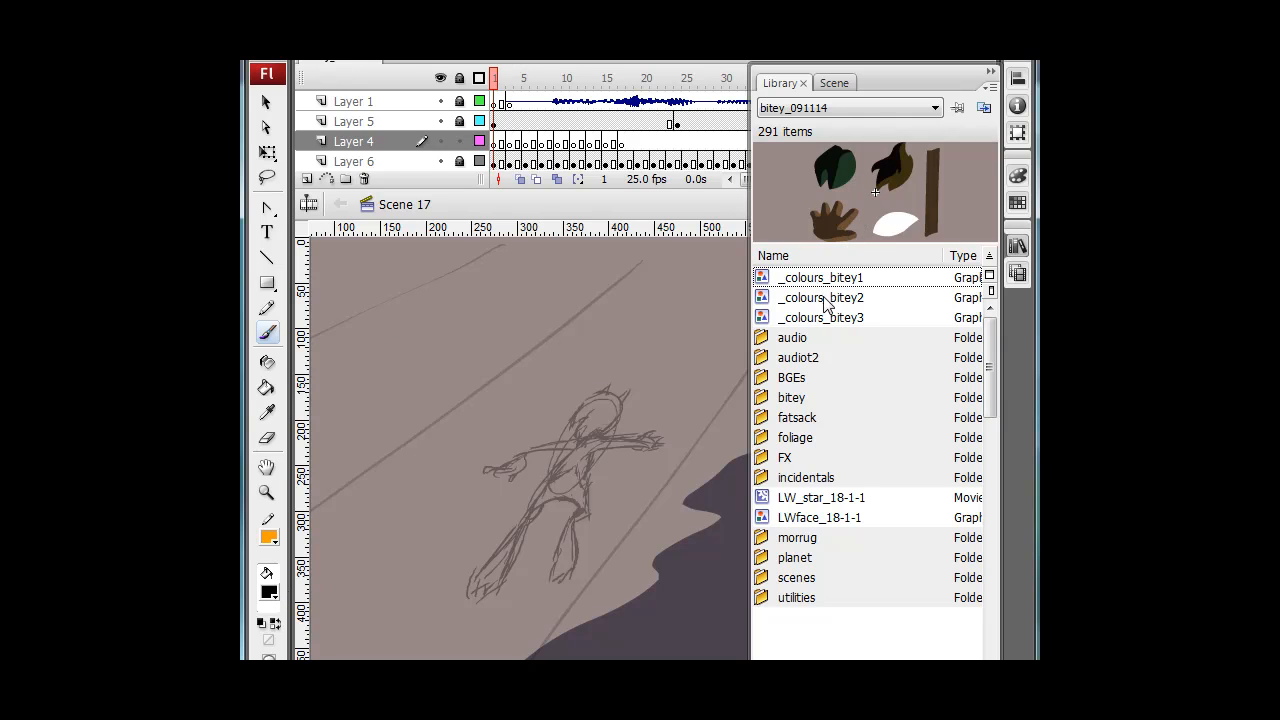
left_click(820, 277)
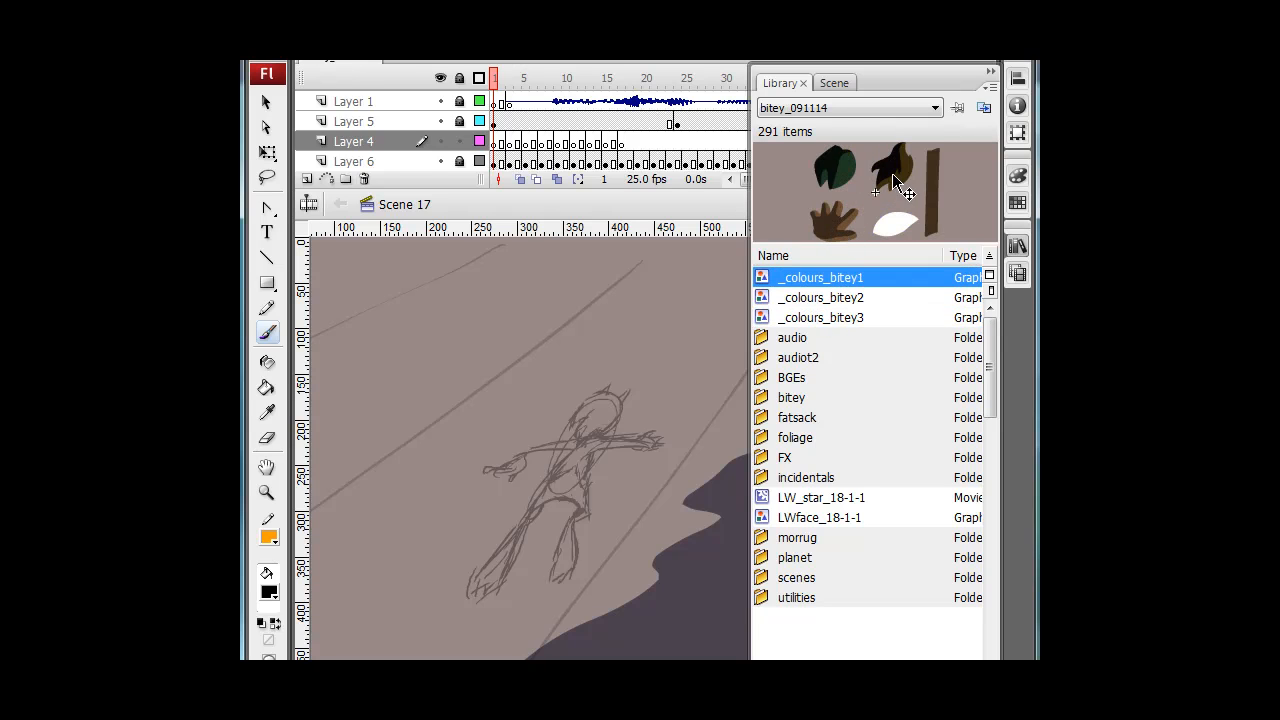
mouse_move(905, 225)
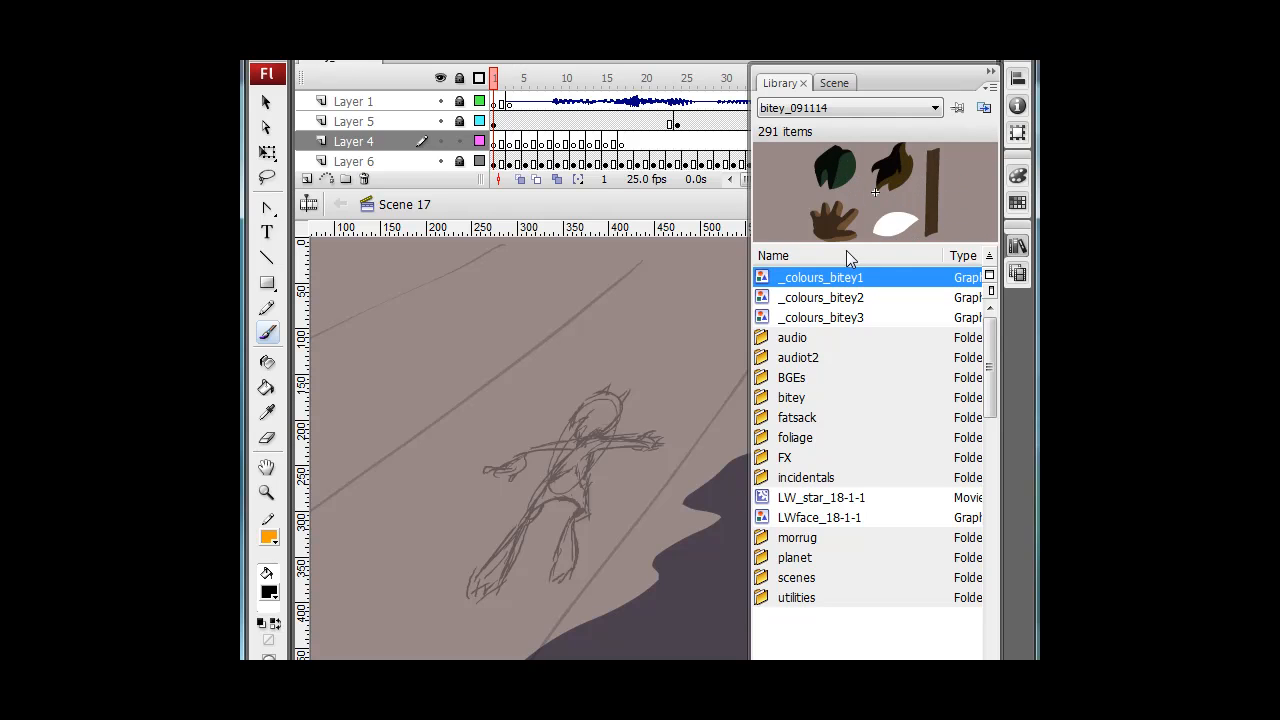
left_click(820, 317)
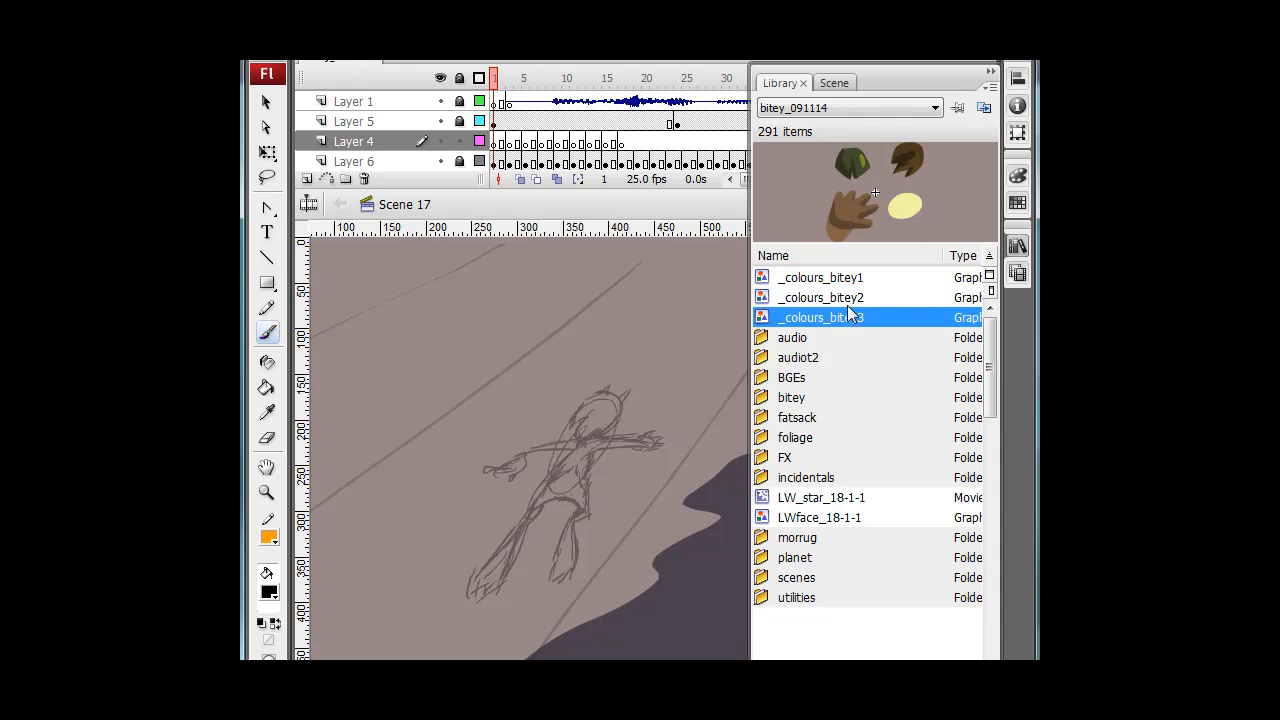
left_click(820, 277)
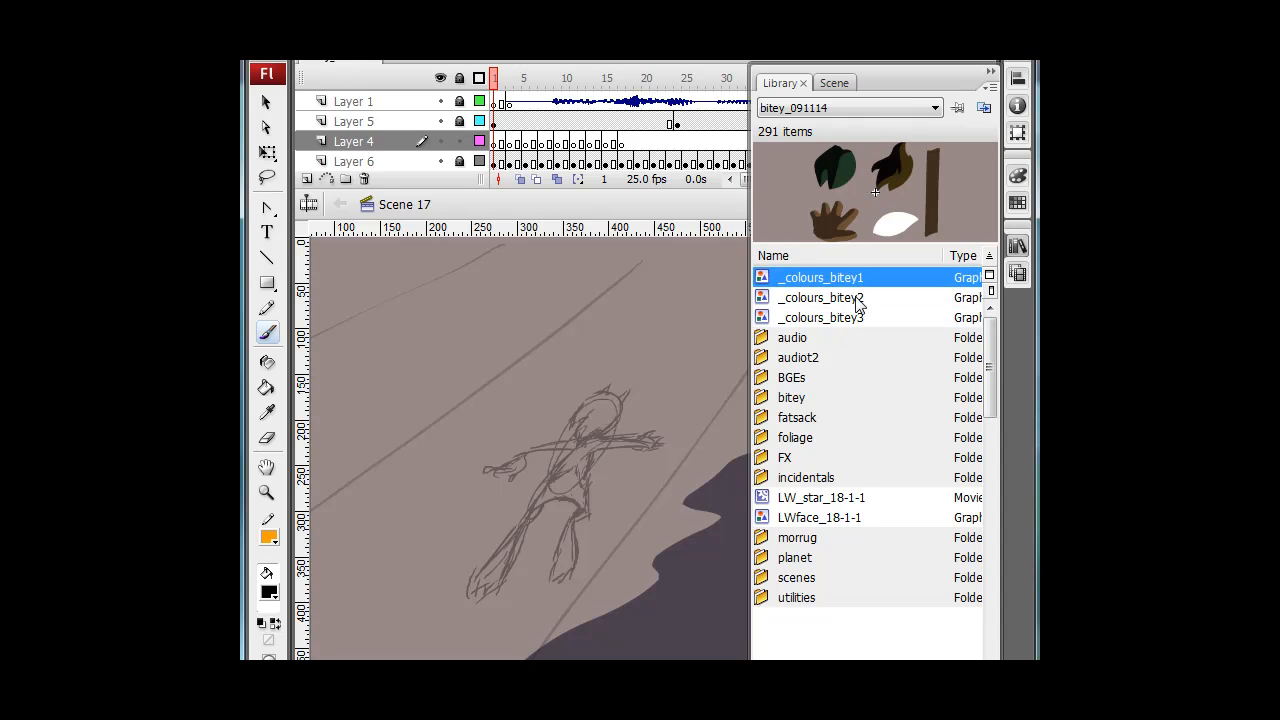
left_click(820, 317)
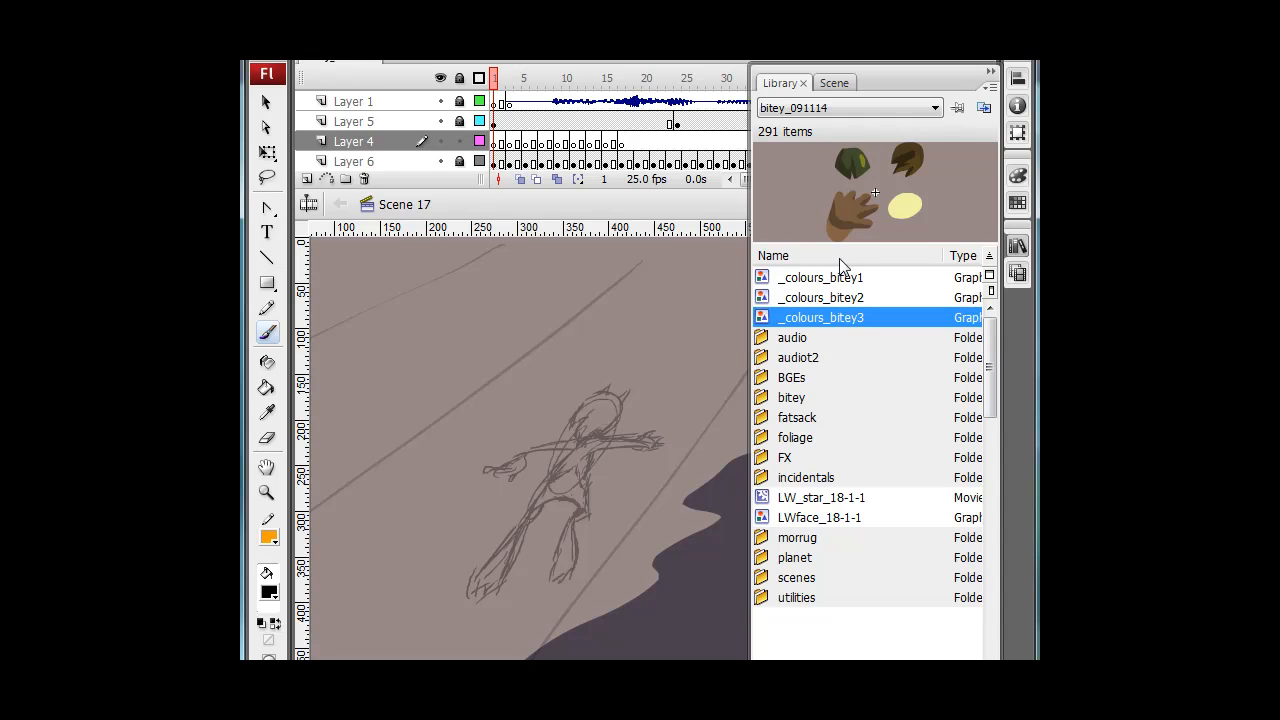
mouse_move(820, 294)
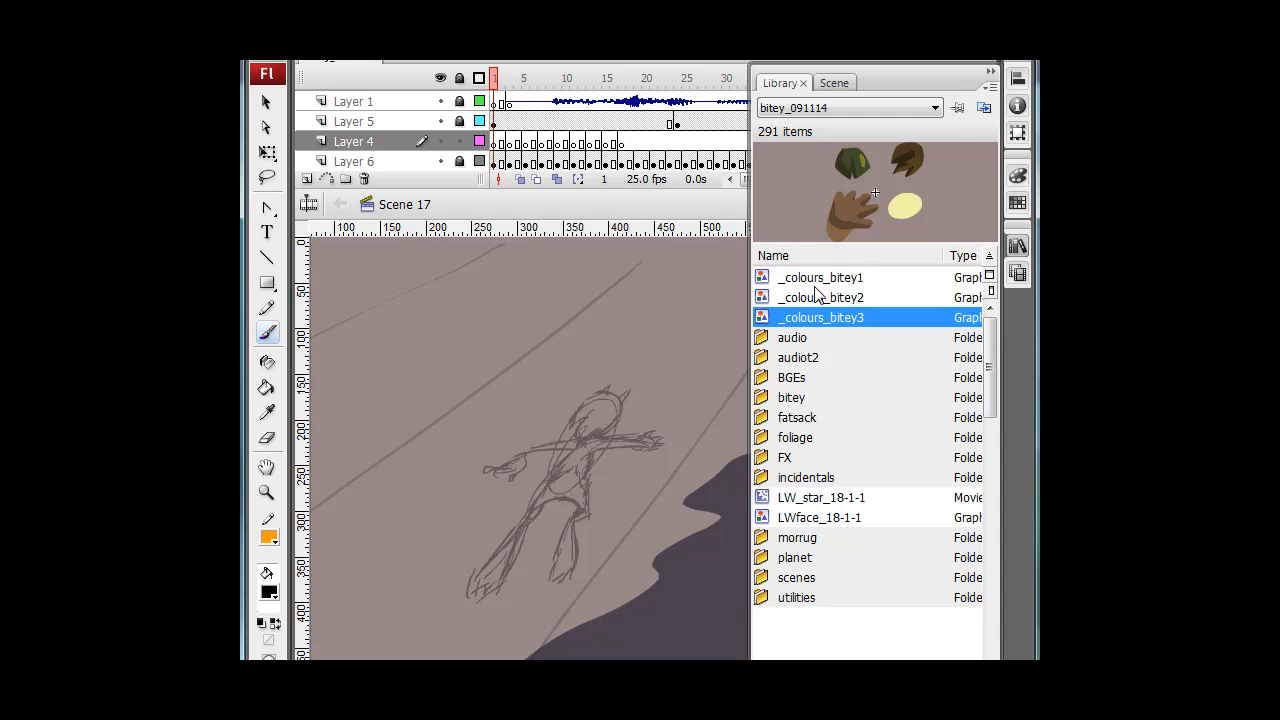
left_click(820, 277)
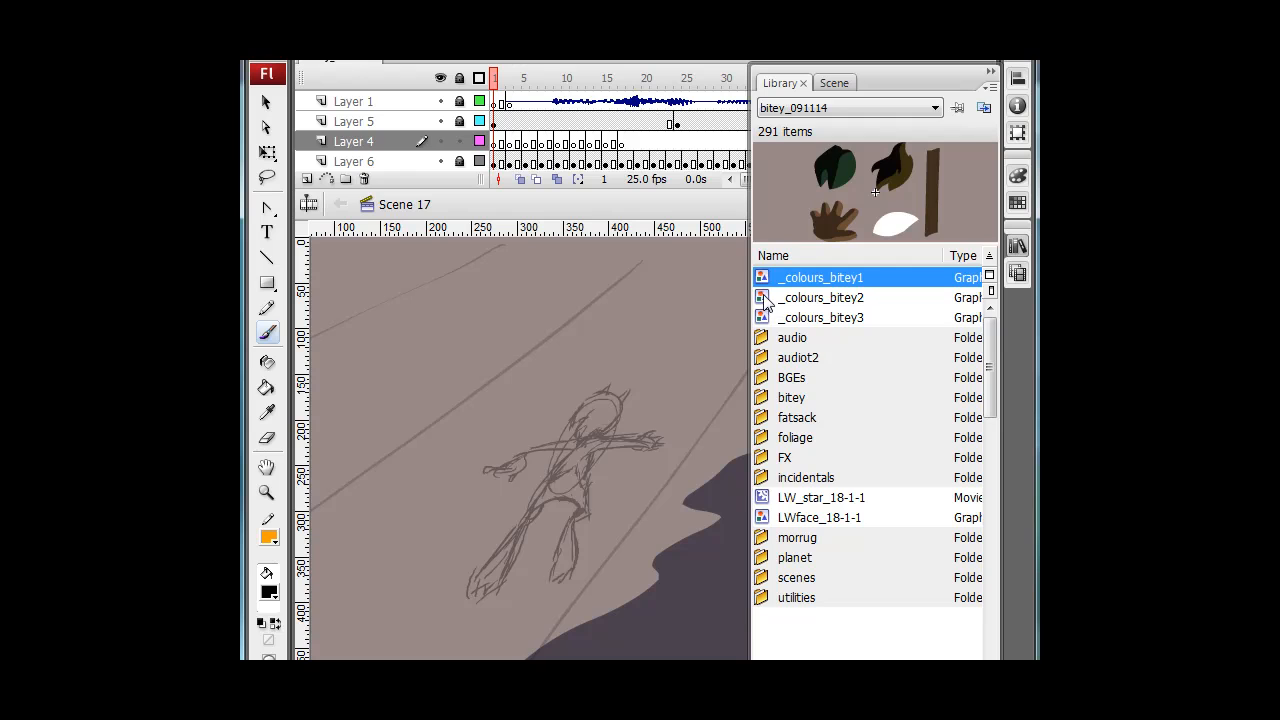
left_click(820, 317)
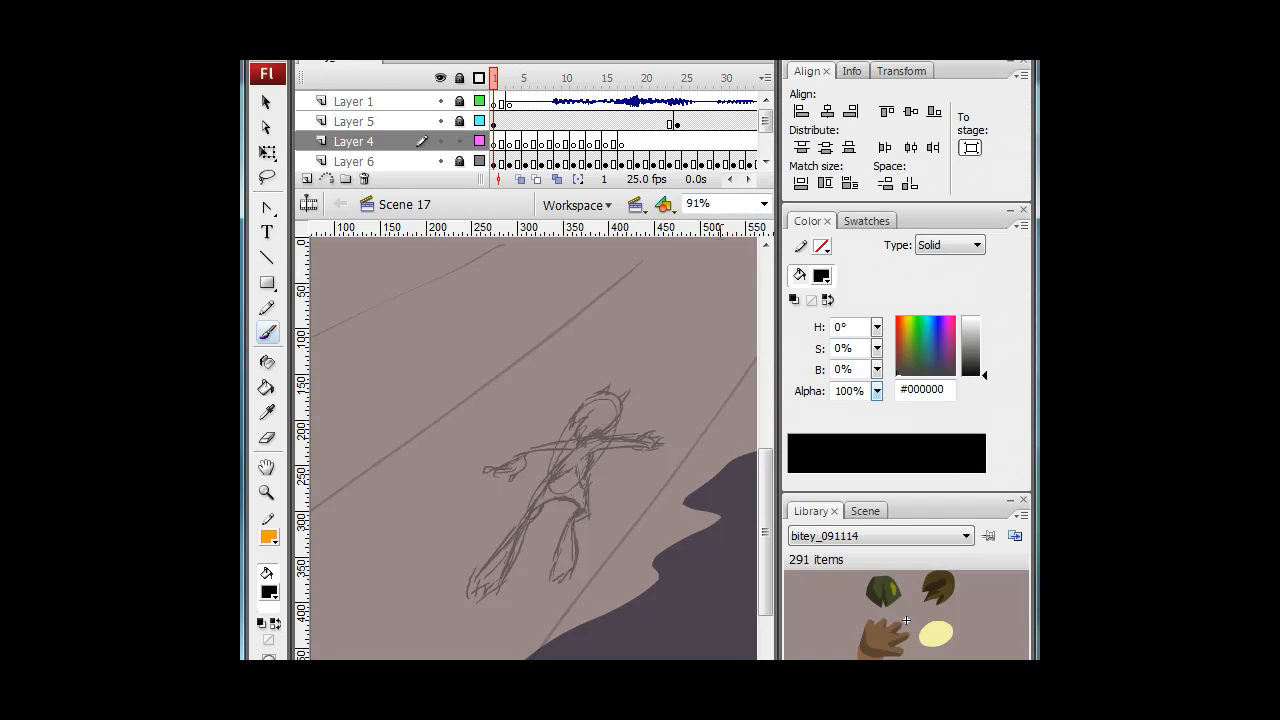
Collapse the Color mixer panel, preview _colours_bitey1, and show the Fill color swatches.
left_click(864, 221)
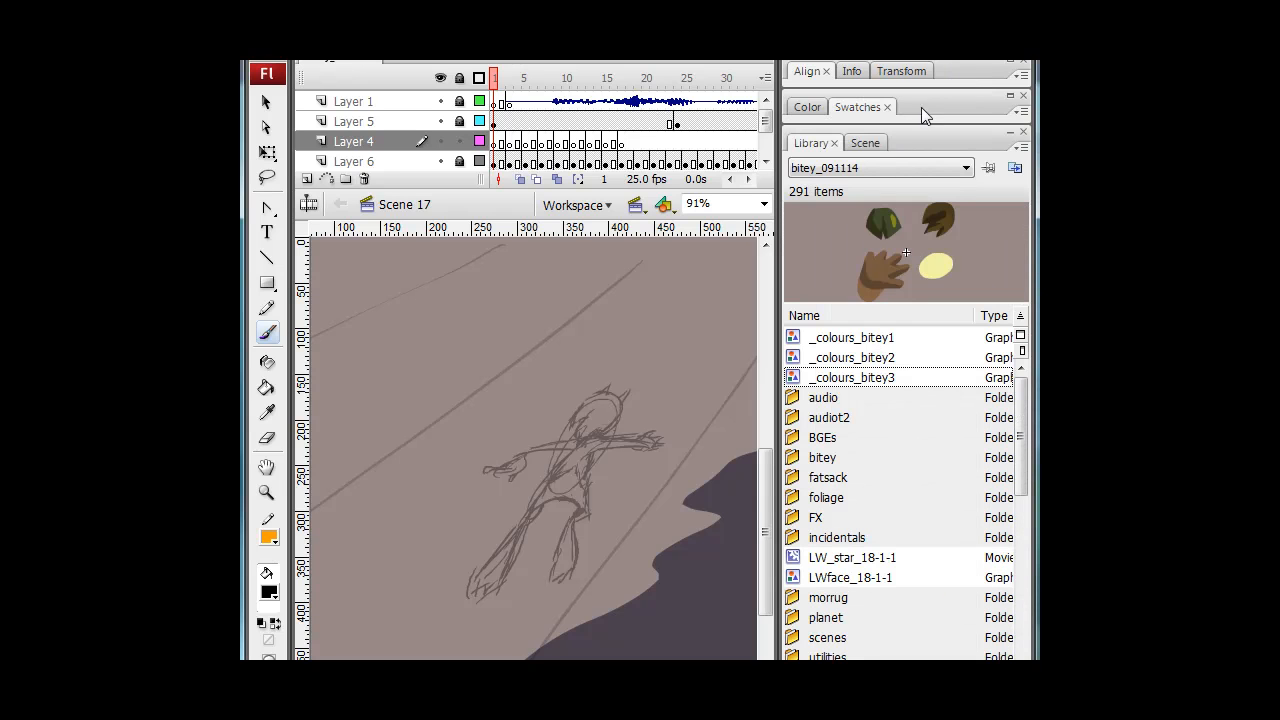
left_click(851, 337)
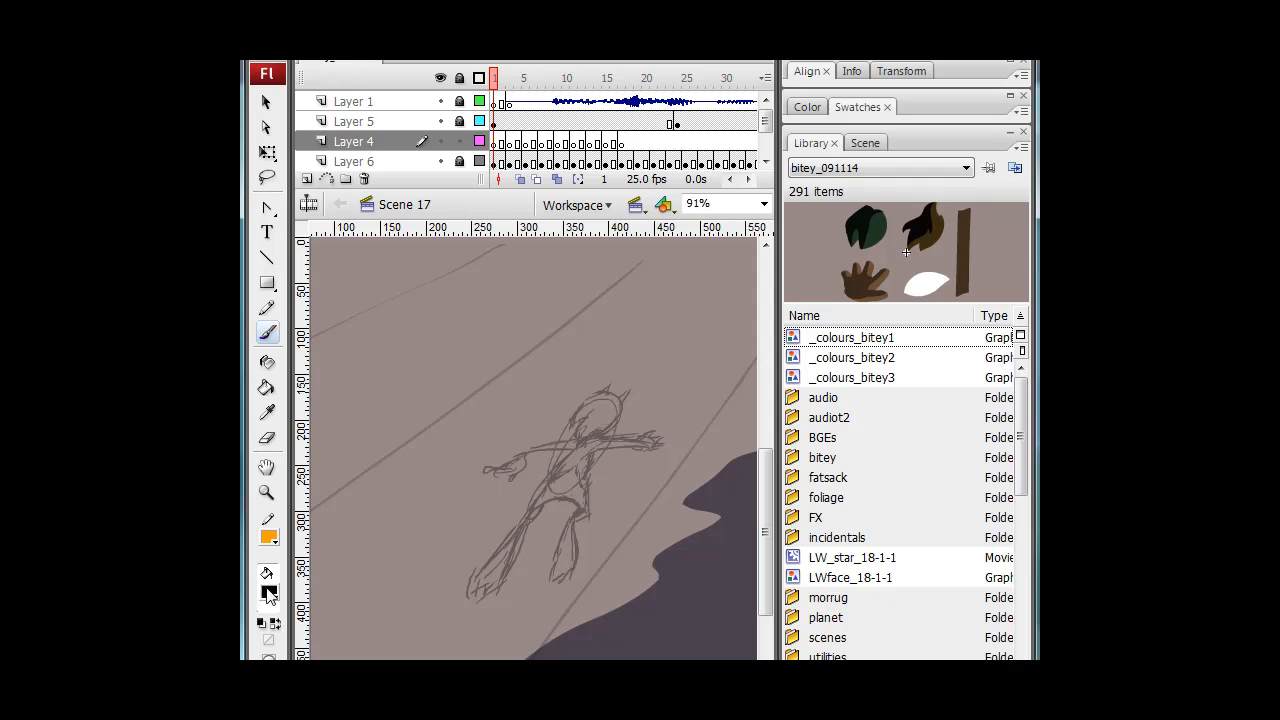
mouse_move(267, 590)
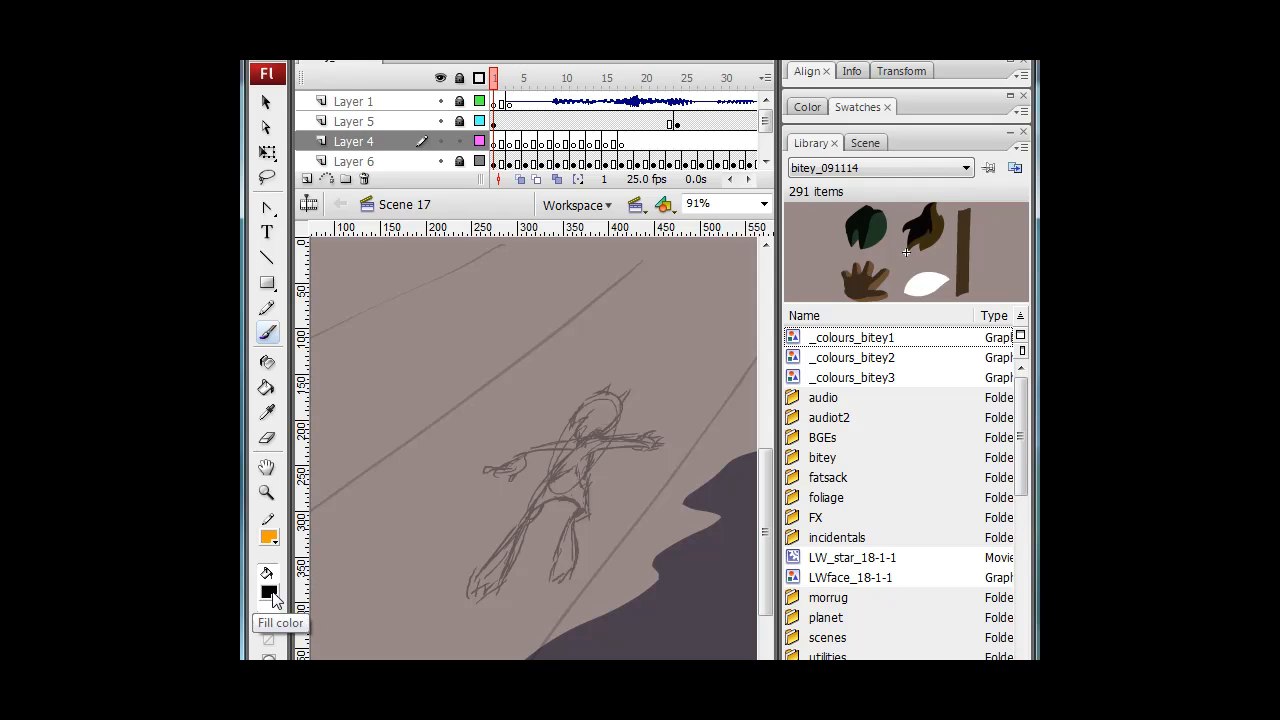
left_click(806, 107)
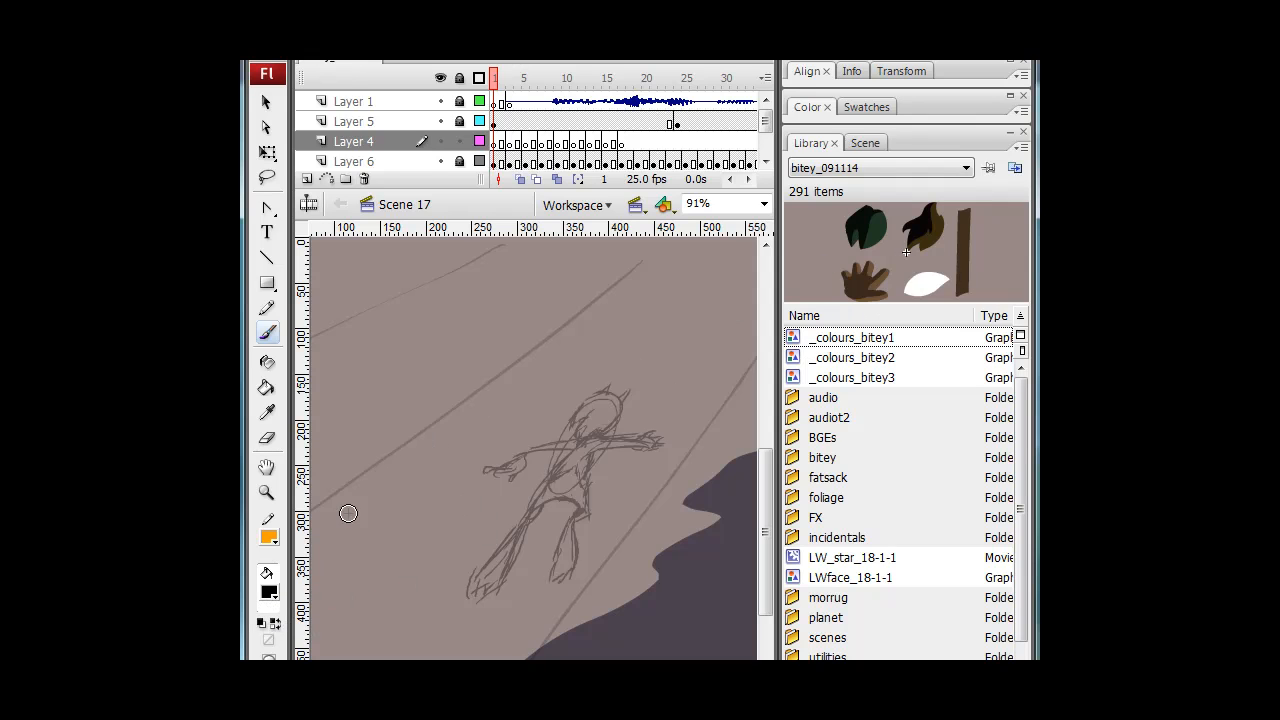
mouse_move(268, 590)
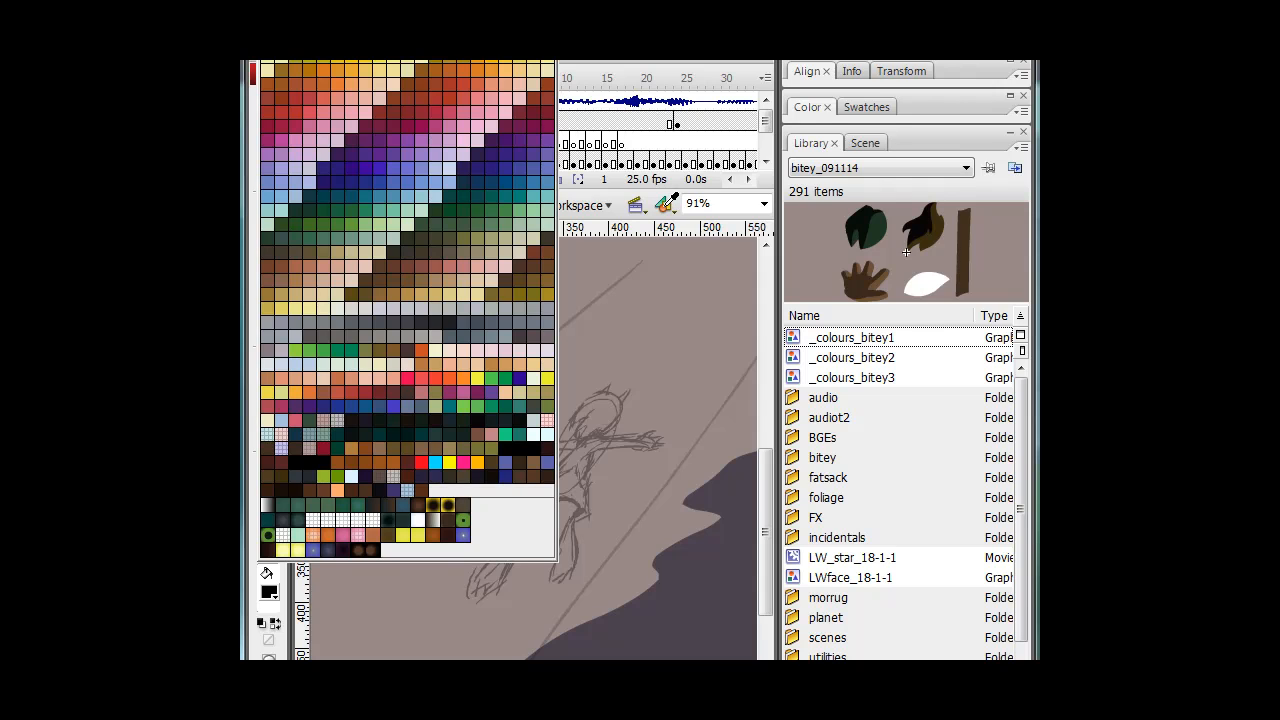
mouse_move(883, 210)
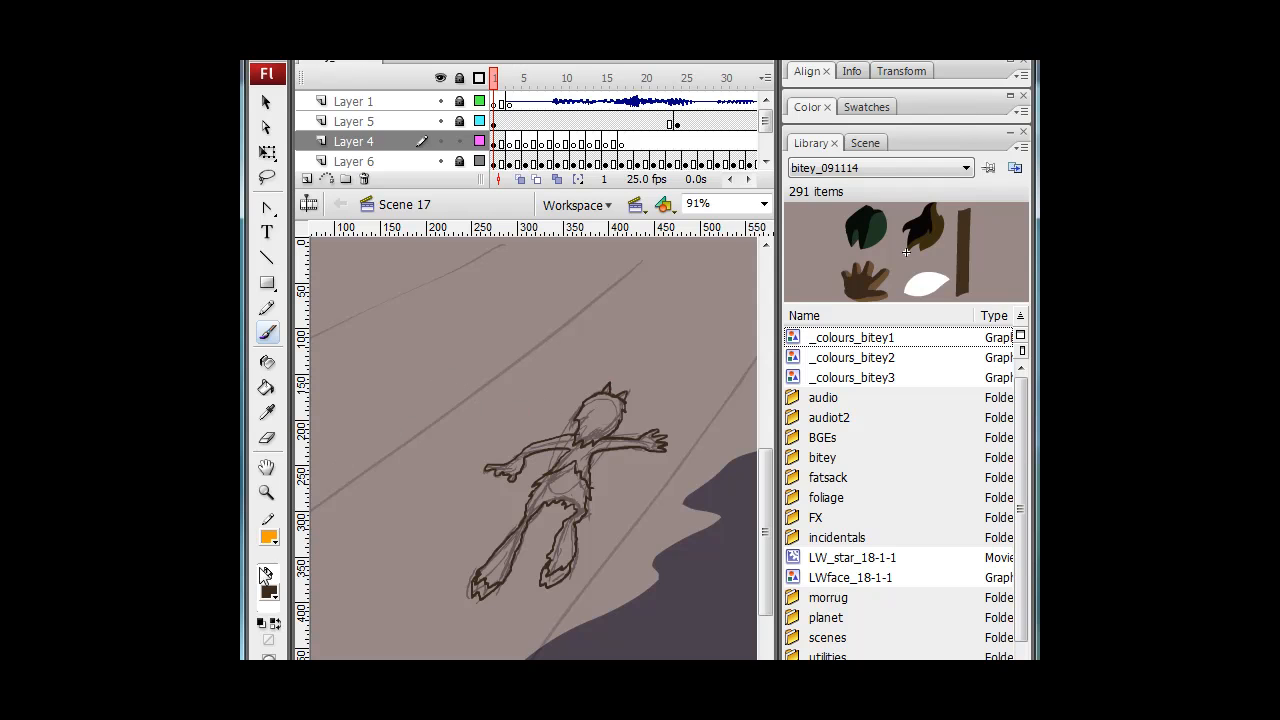
Pick the dark fur colour from the fill swatches.
left_click(268, 537)
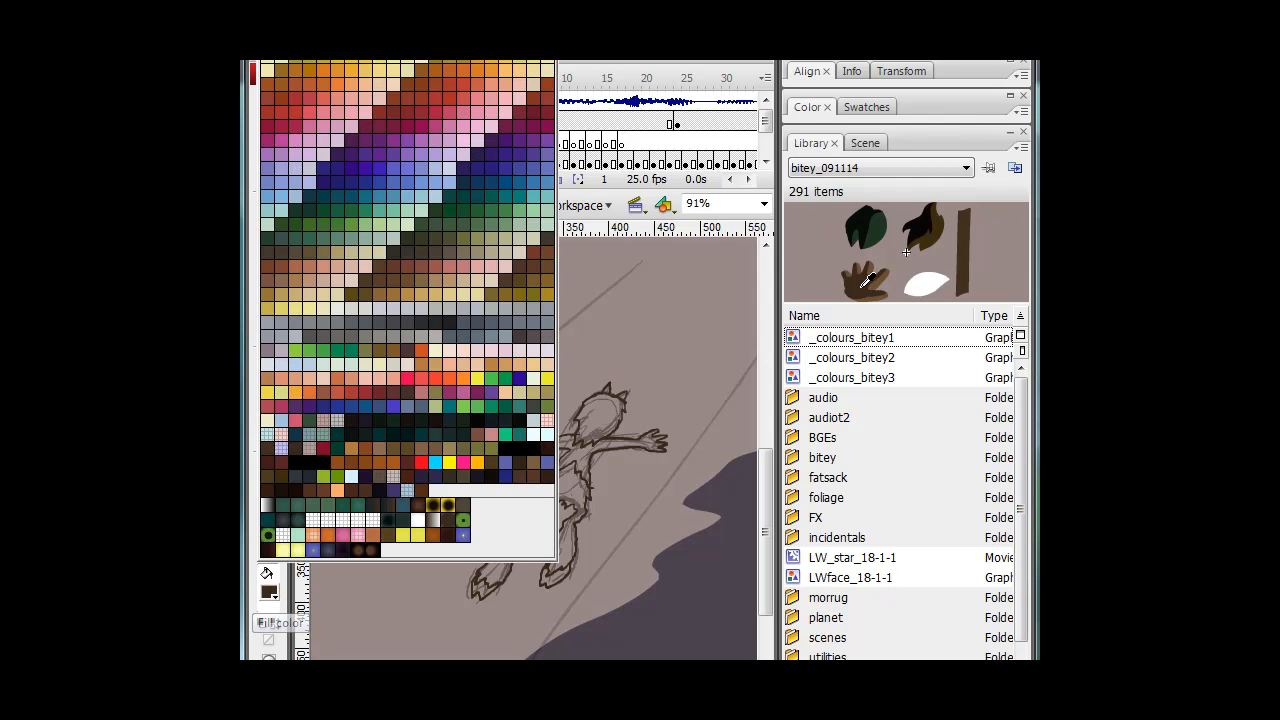
mouse_move(970, 243)
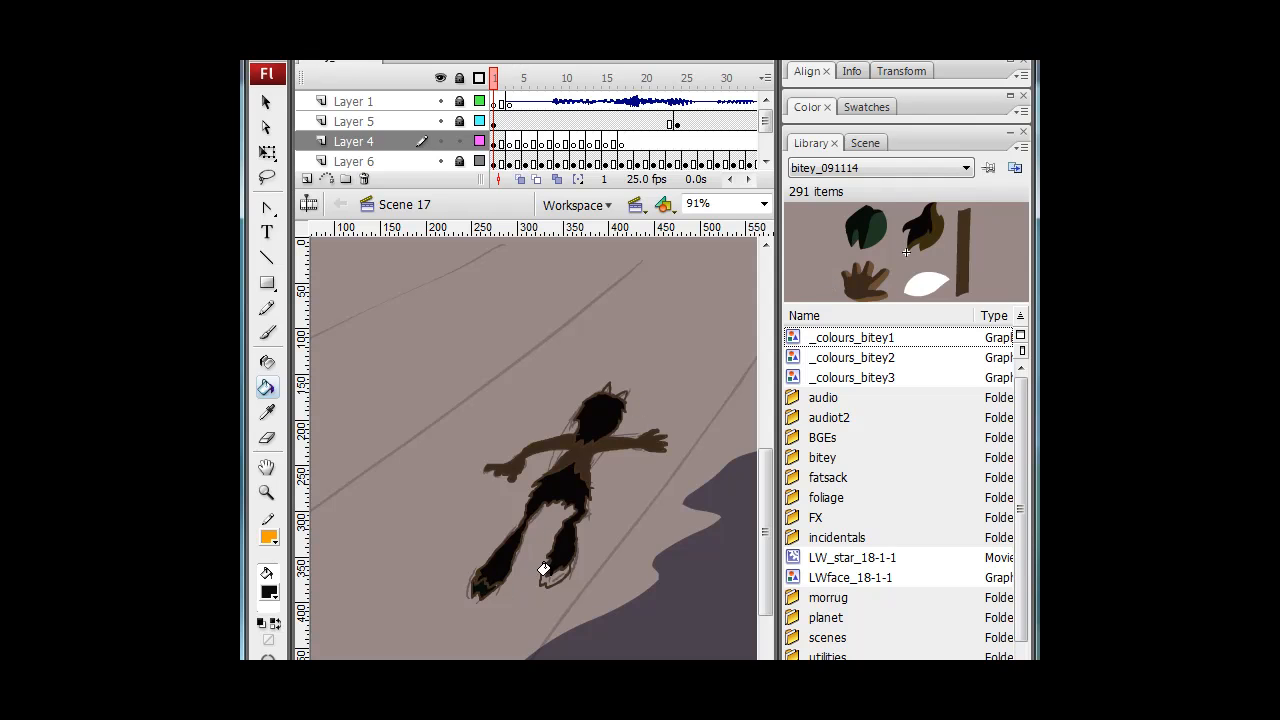
mouse_move(601, 383)
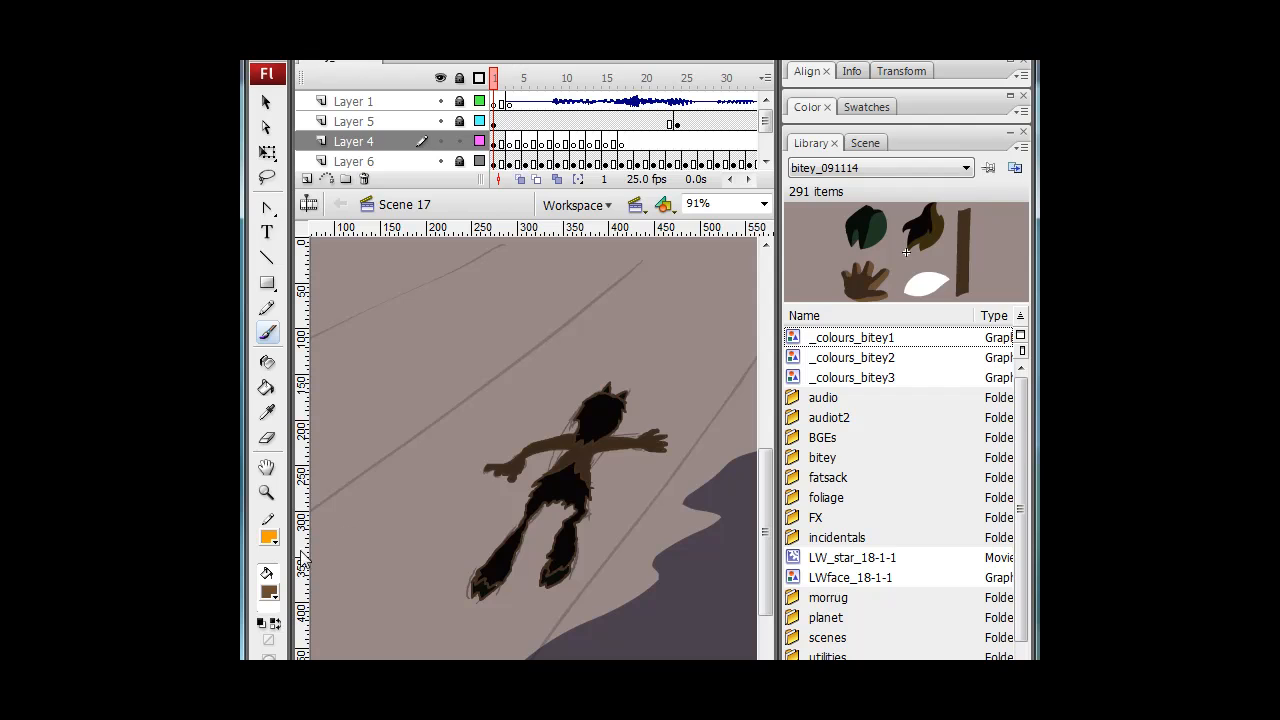
mouse_move(608, 438)
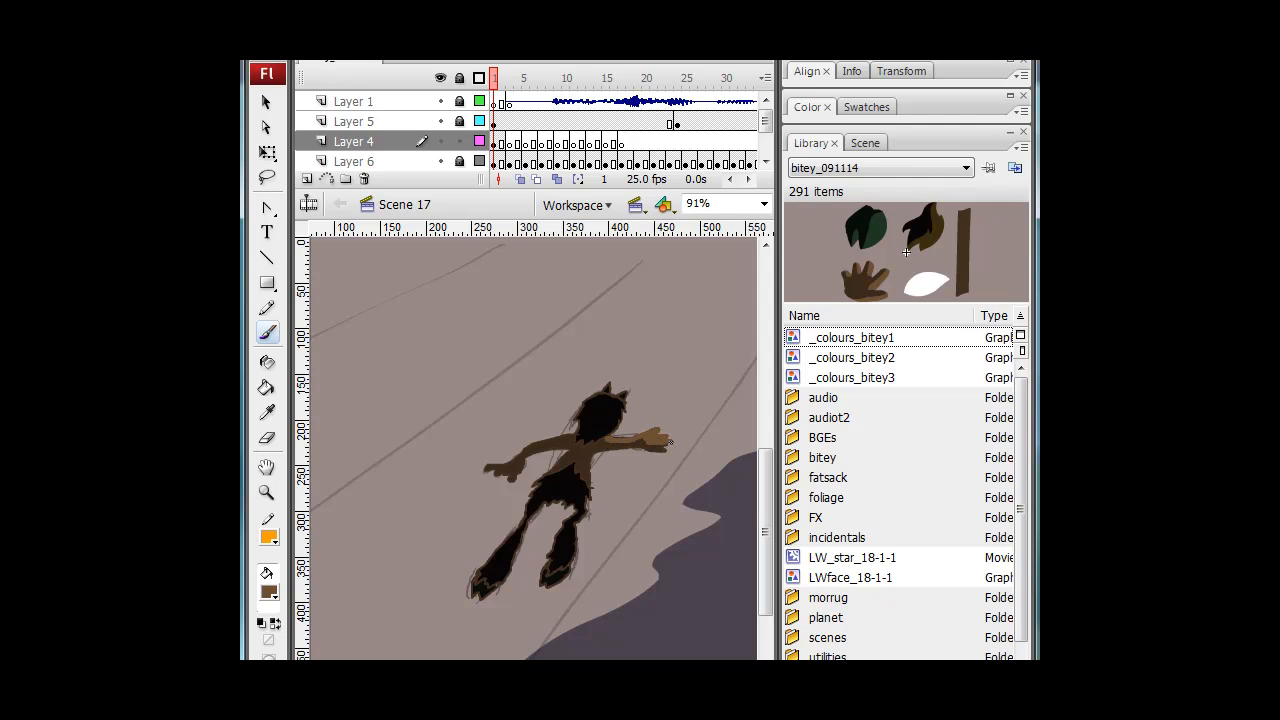
mouse_move(655, 435)
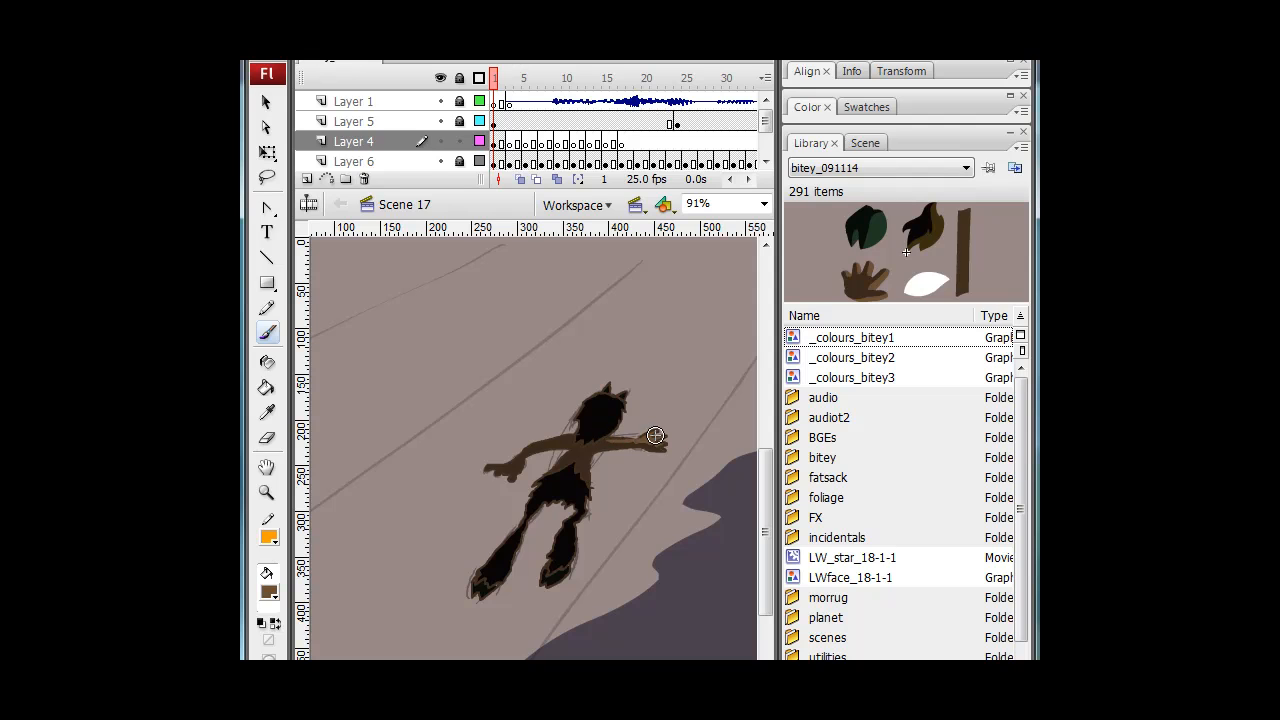
Brush a brown stroke along Bitey's outstretched arm.
left_click_drag(656, 435, 592, 458)
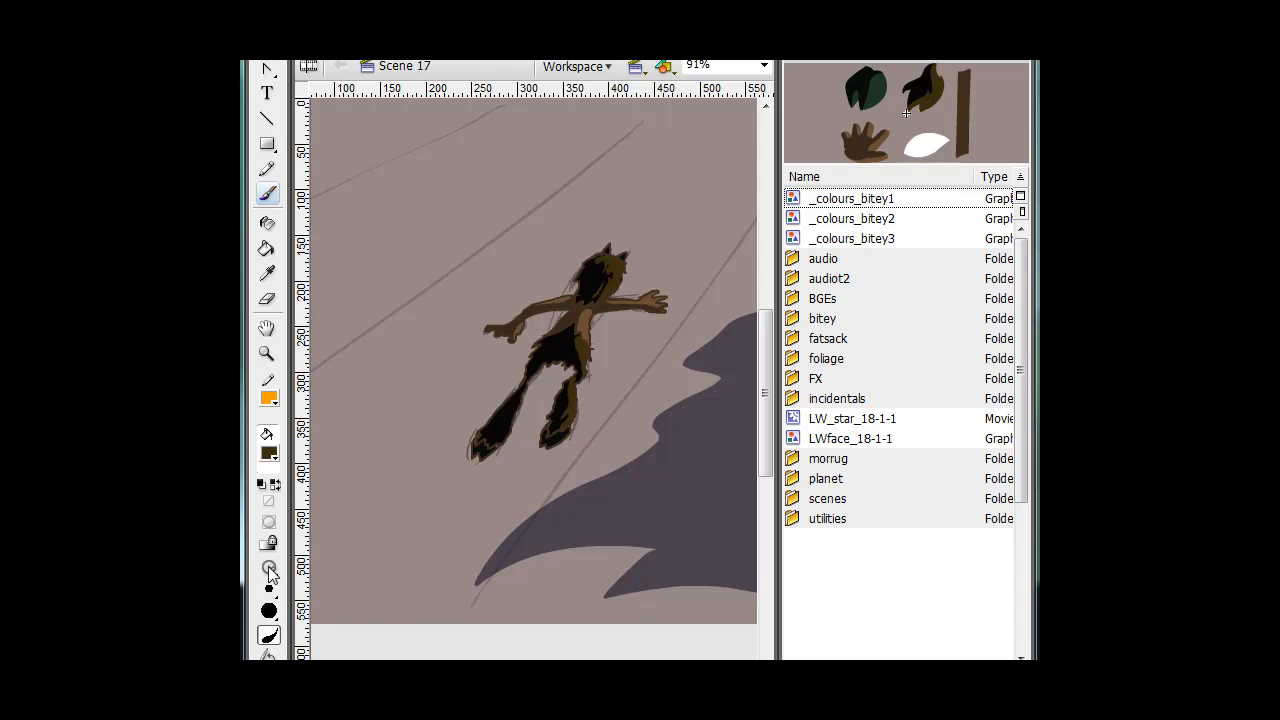
Set the Brush mode to Paint Behind.
left_click(269, 568)
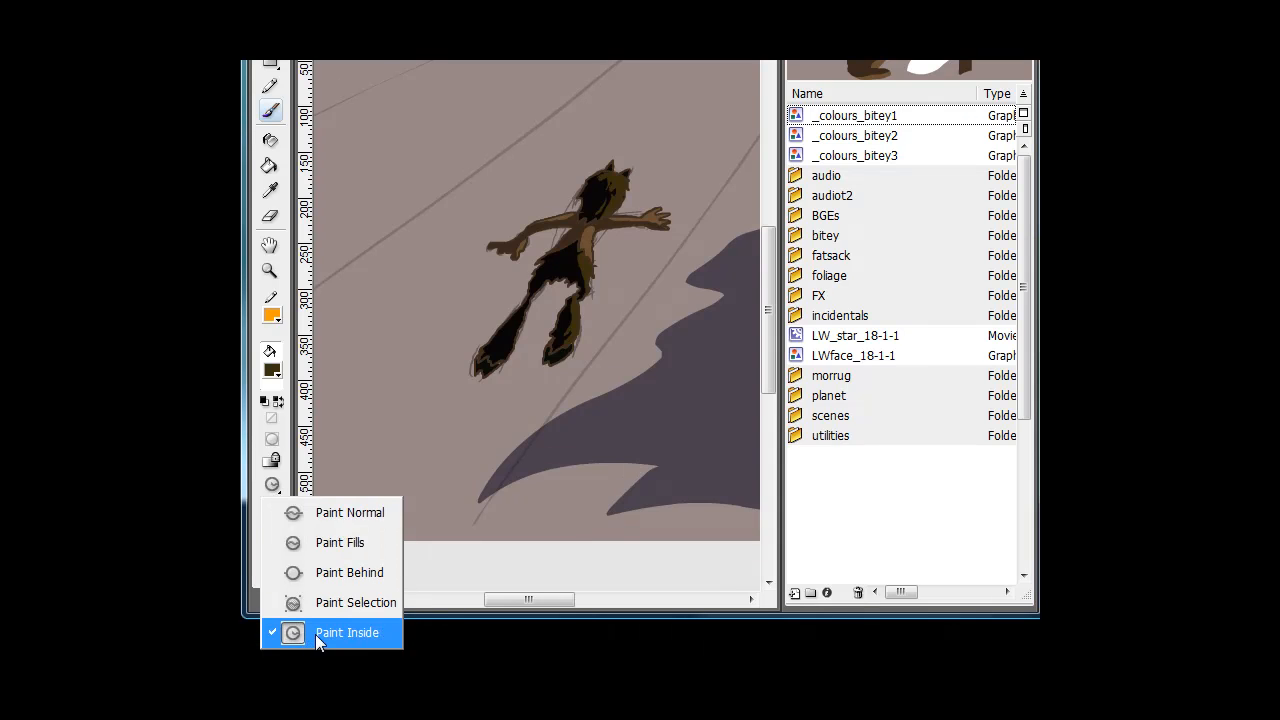
left_click(347, 632)
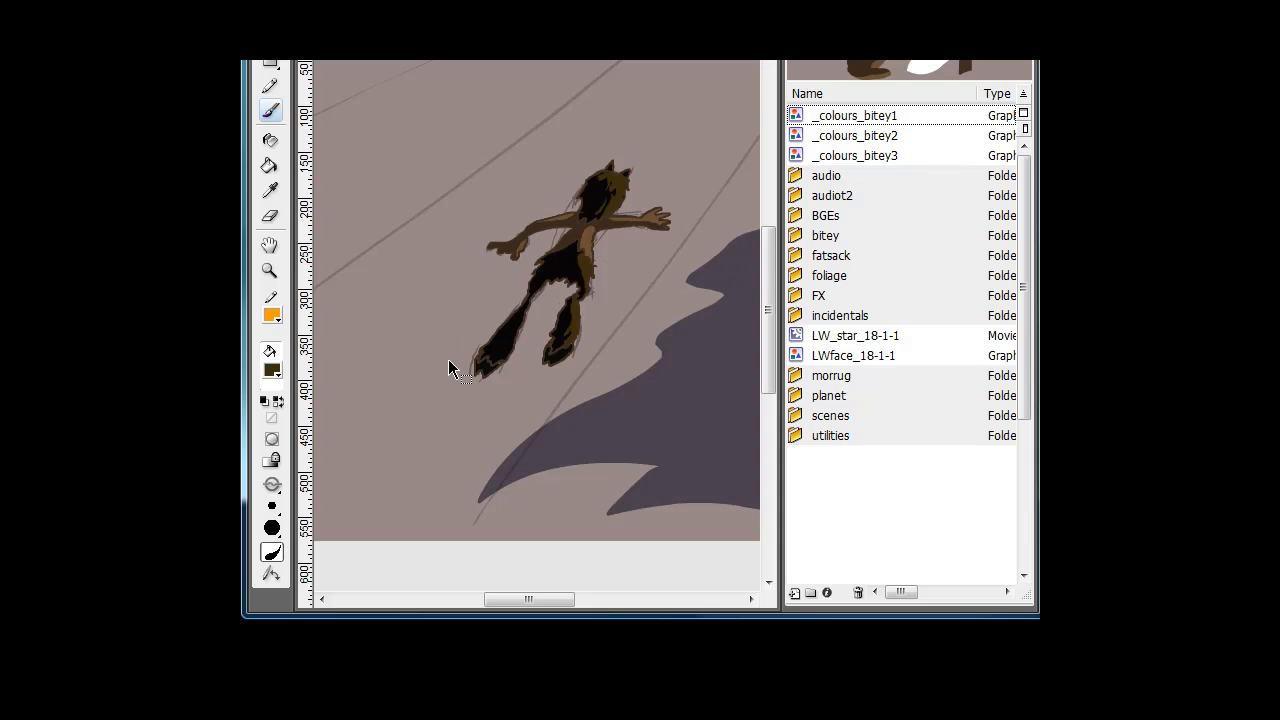
left_click(272, 488)
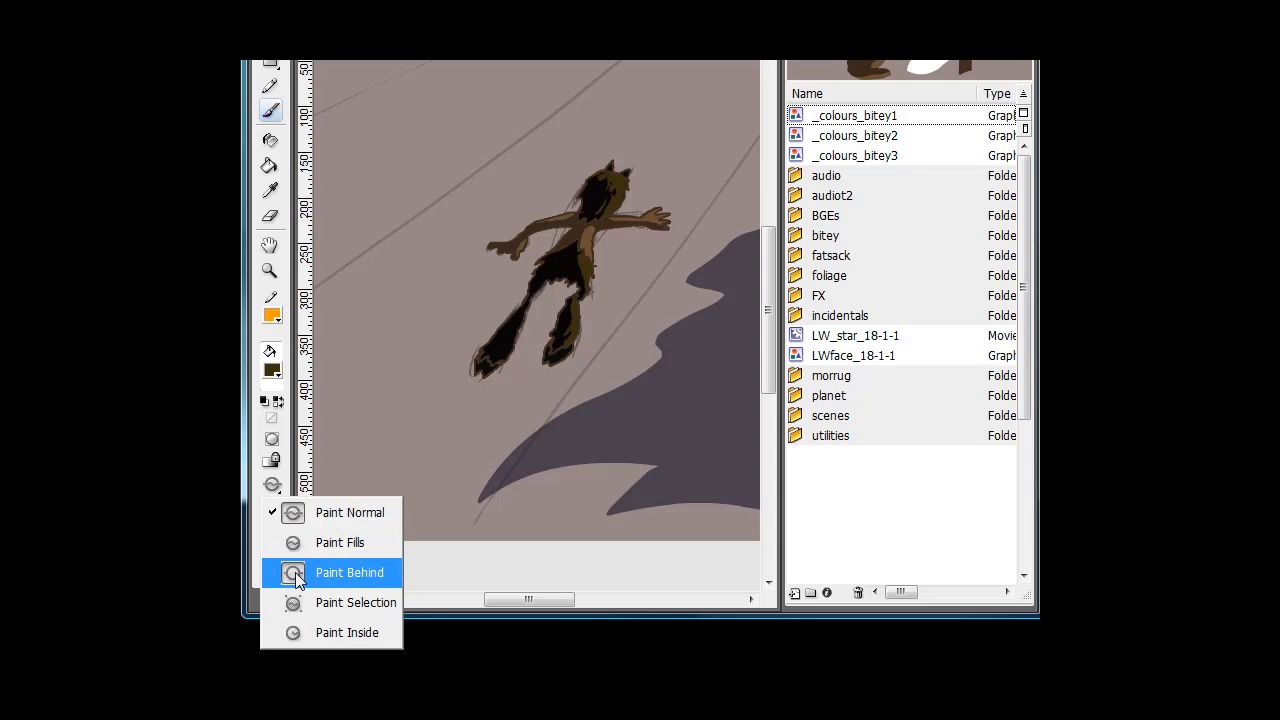
left_click(349, 572)
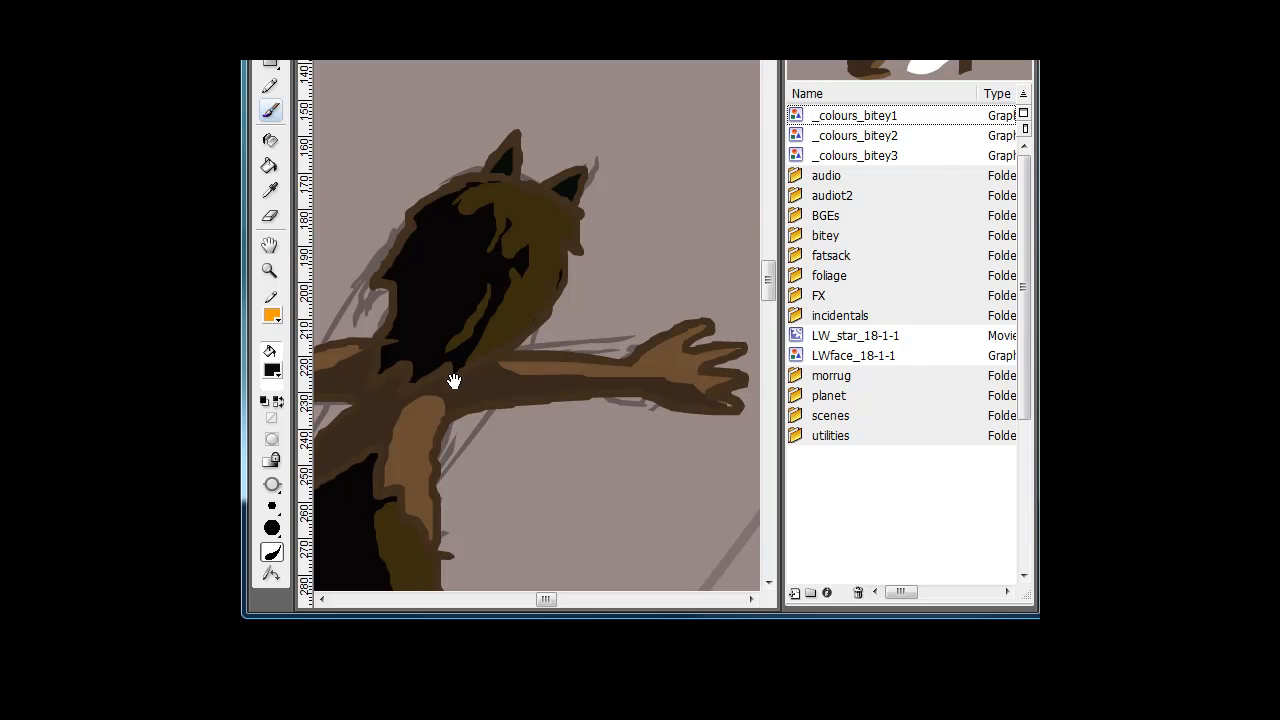
Scroll the stage down while touching up Bitey's ears and arm.
scroll("down", 3)
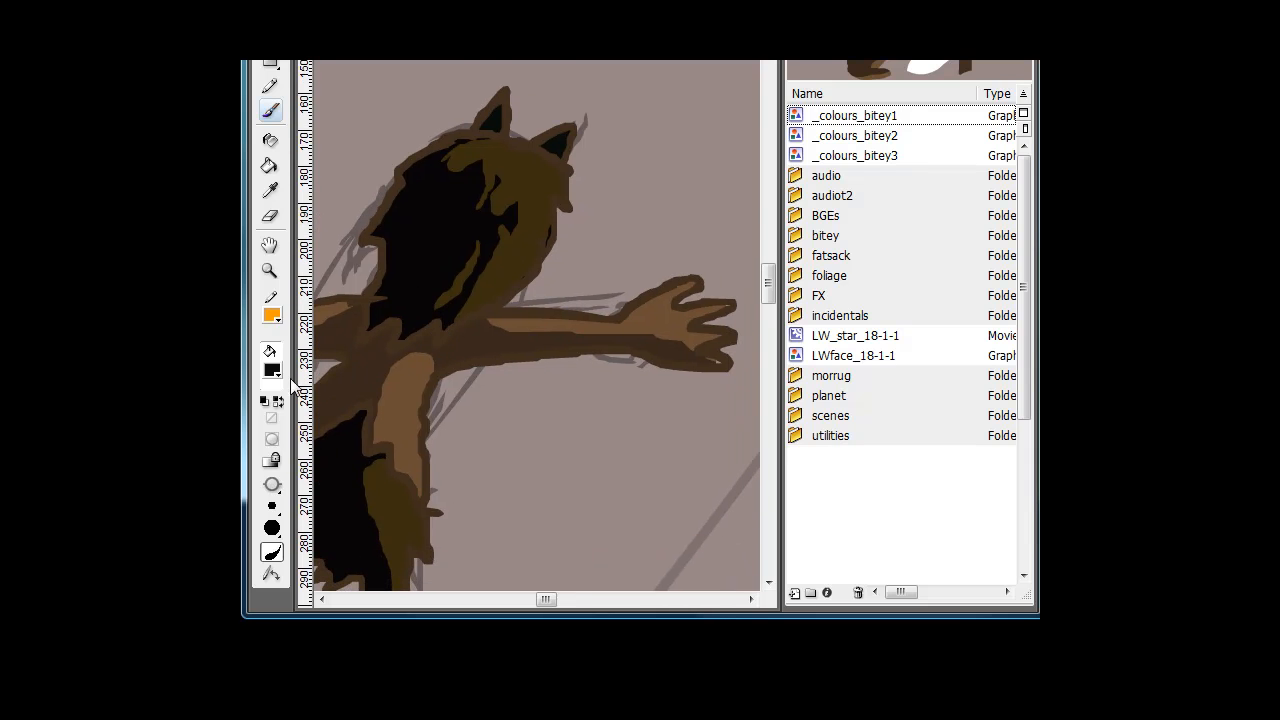
mouse_move(715, 364)
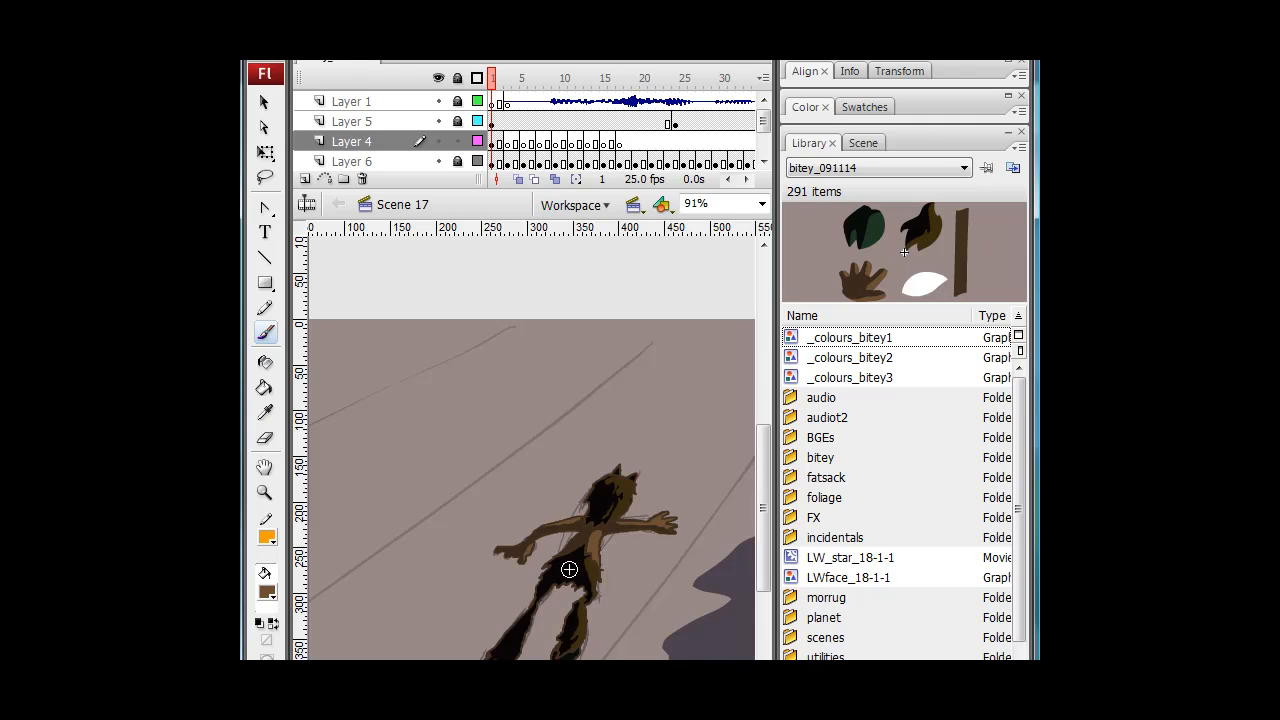
mouse_move(988, 443)
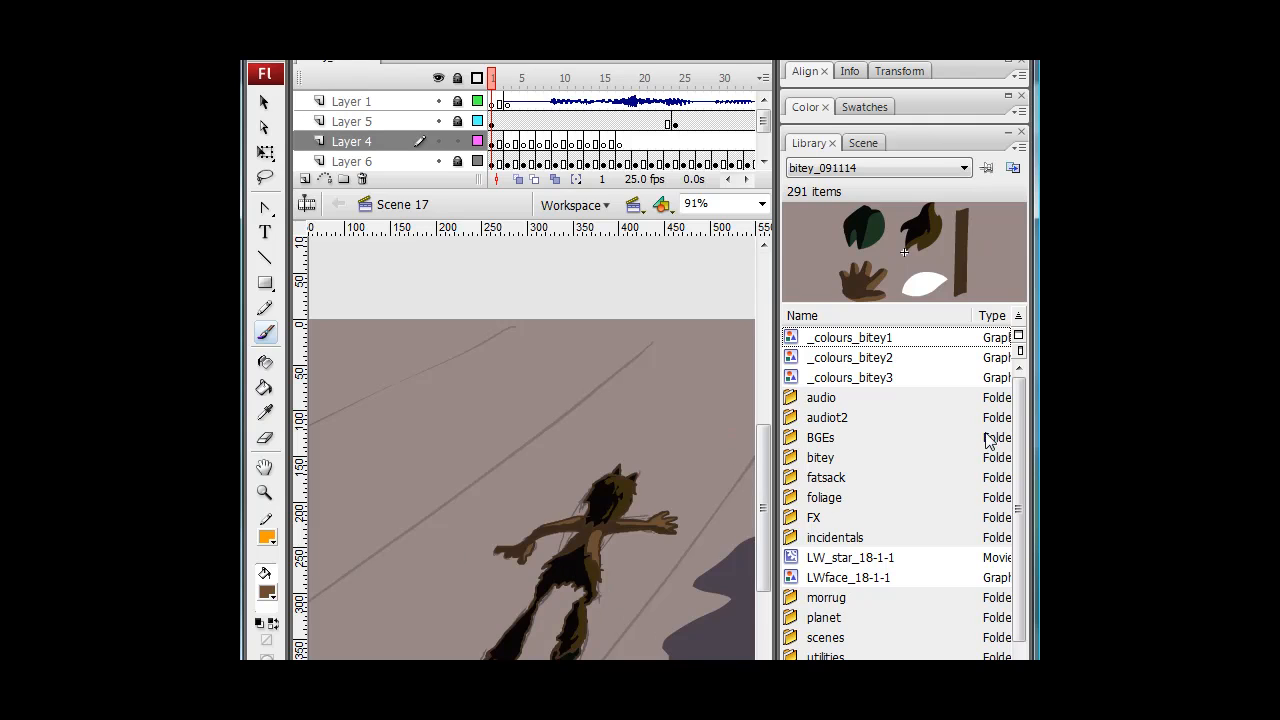
left_click(849, 357)
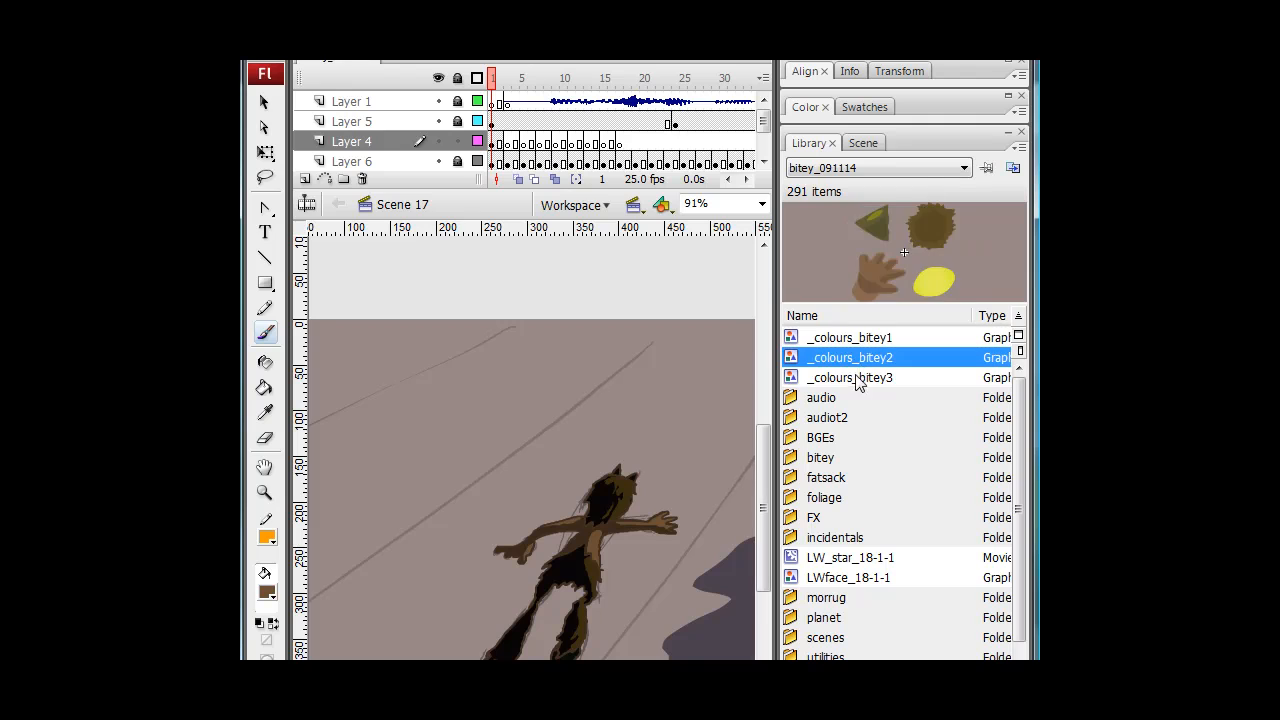
left_click(849, 337)
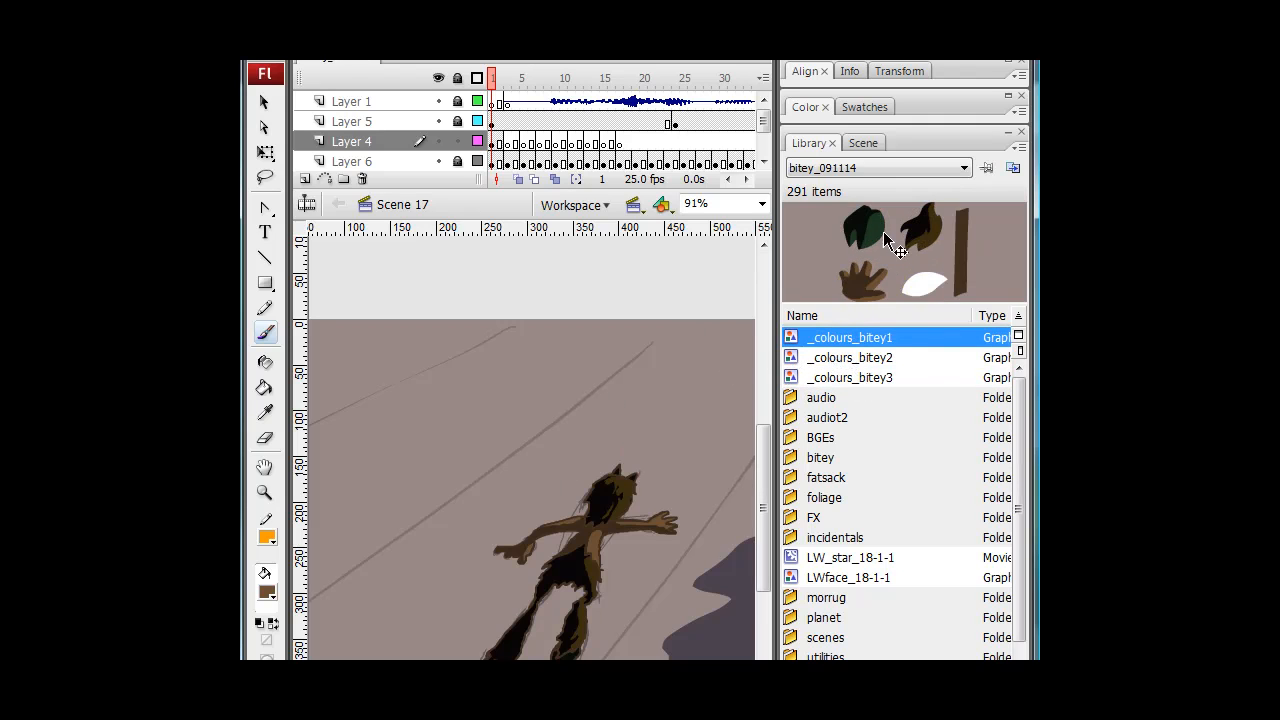
mouse_move(855, 310)
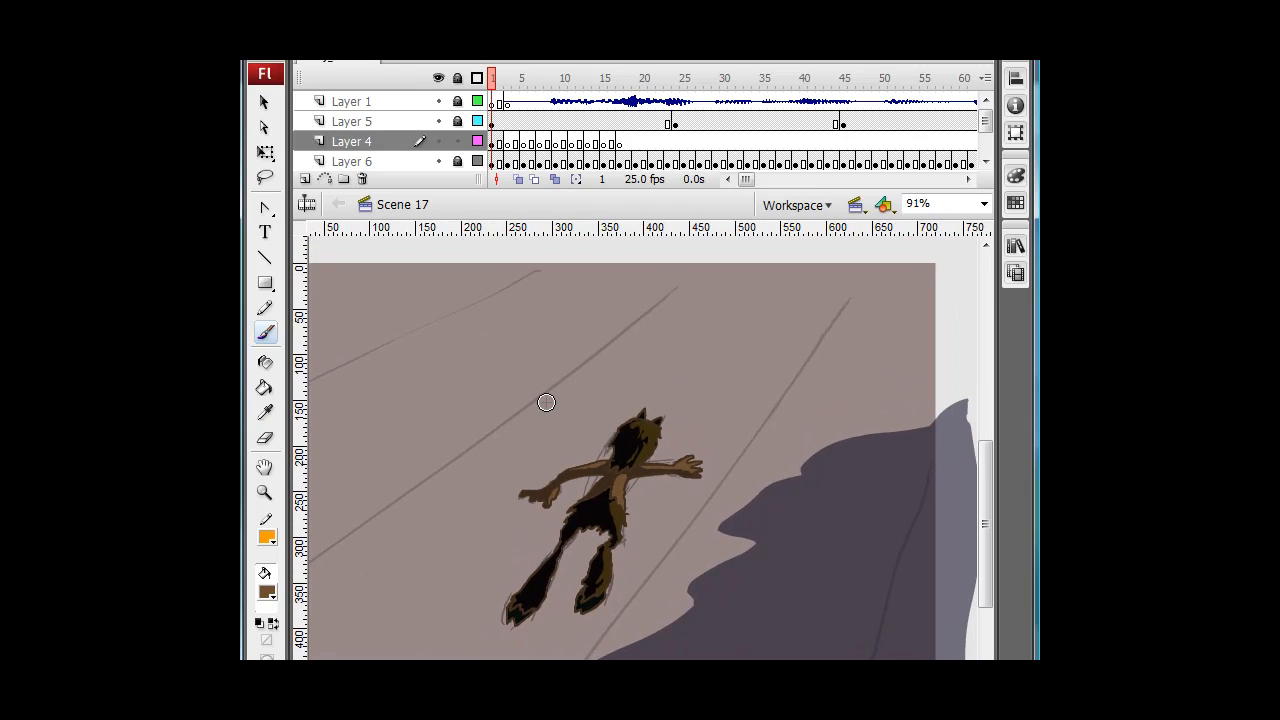
Collapse the right-hand panels to icons so the stage fills the workspace.
left_click(492, 141)
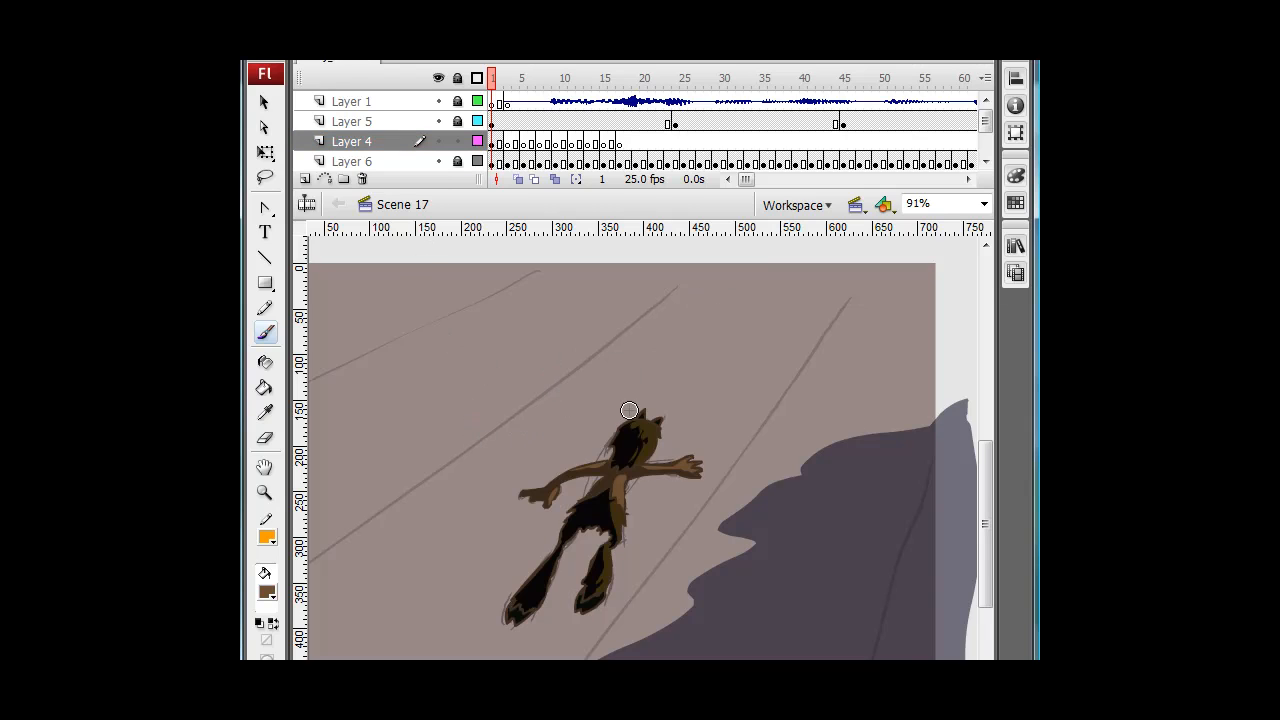
mouse_move(514, 482)
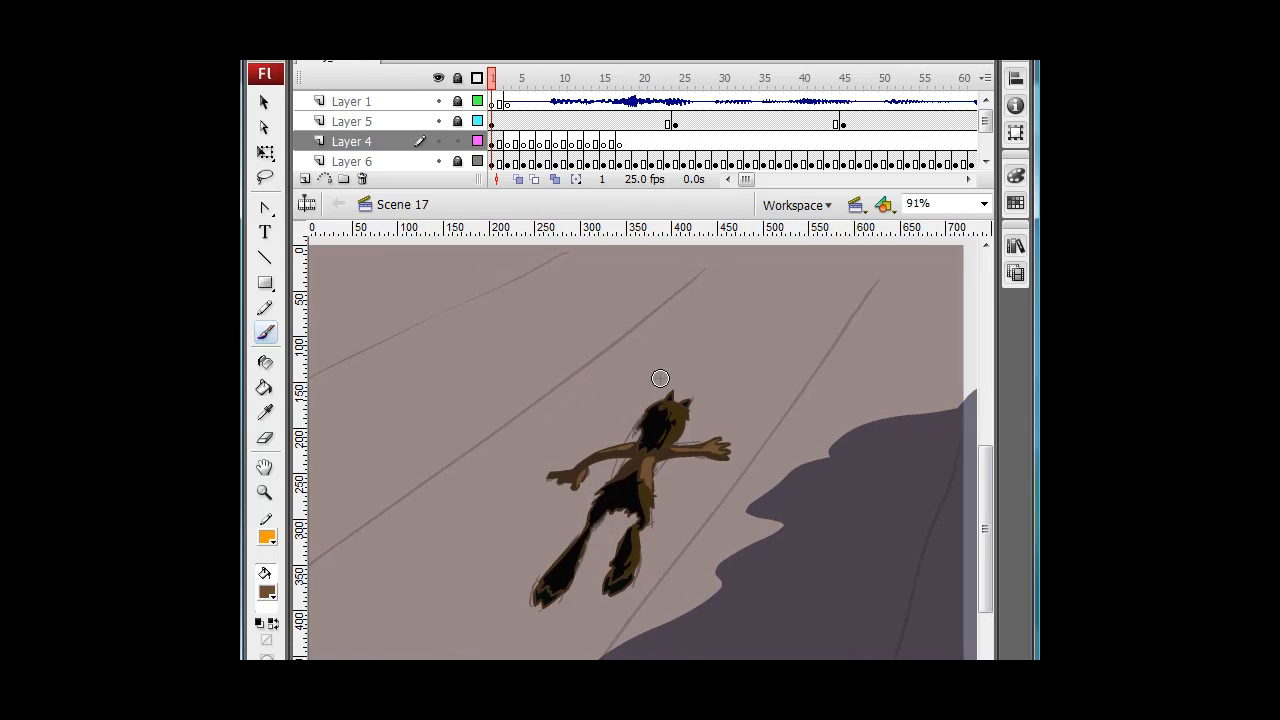
mouse_move(773, 352)
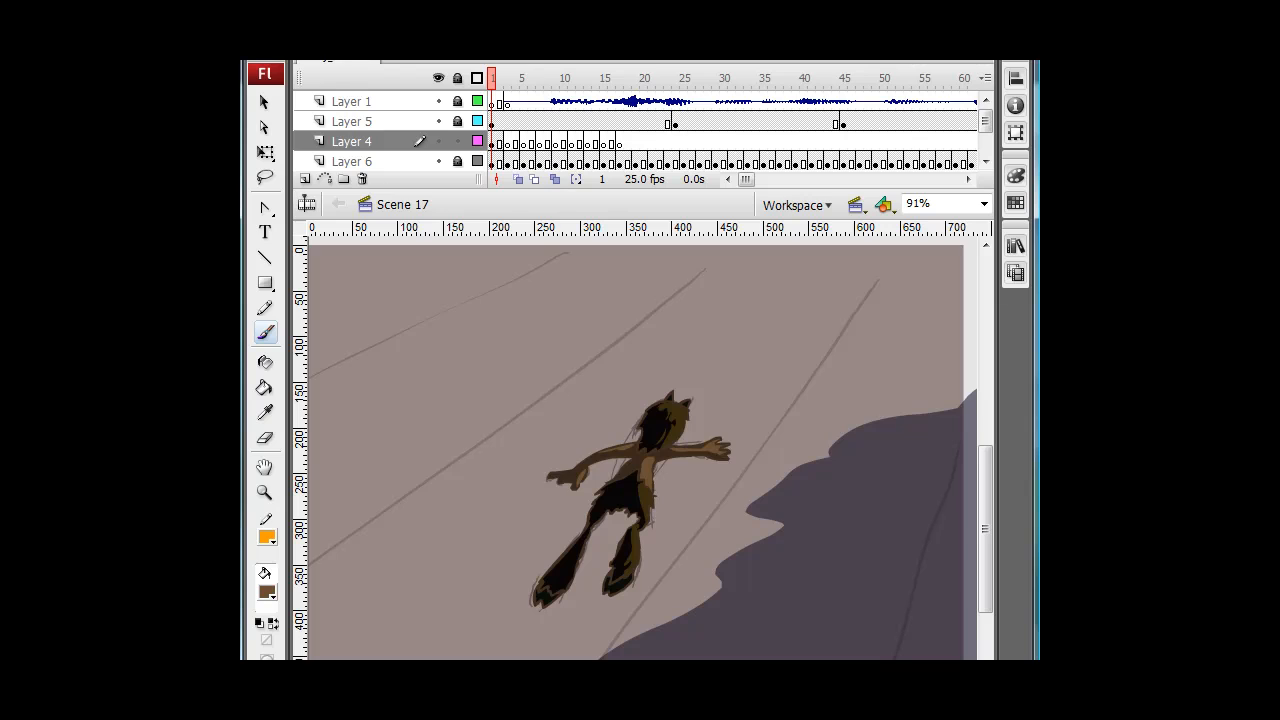
mouse_move(478, 638)
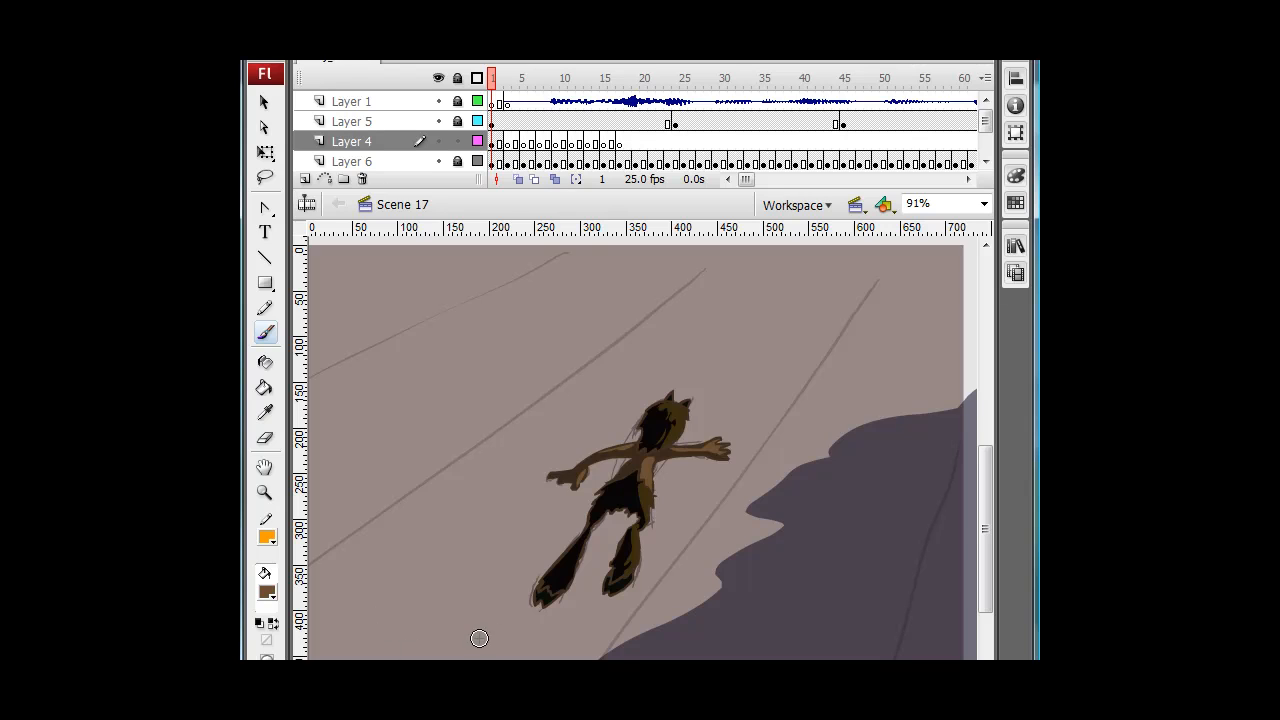
mouse_move(585, 432)
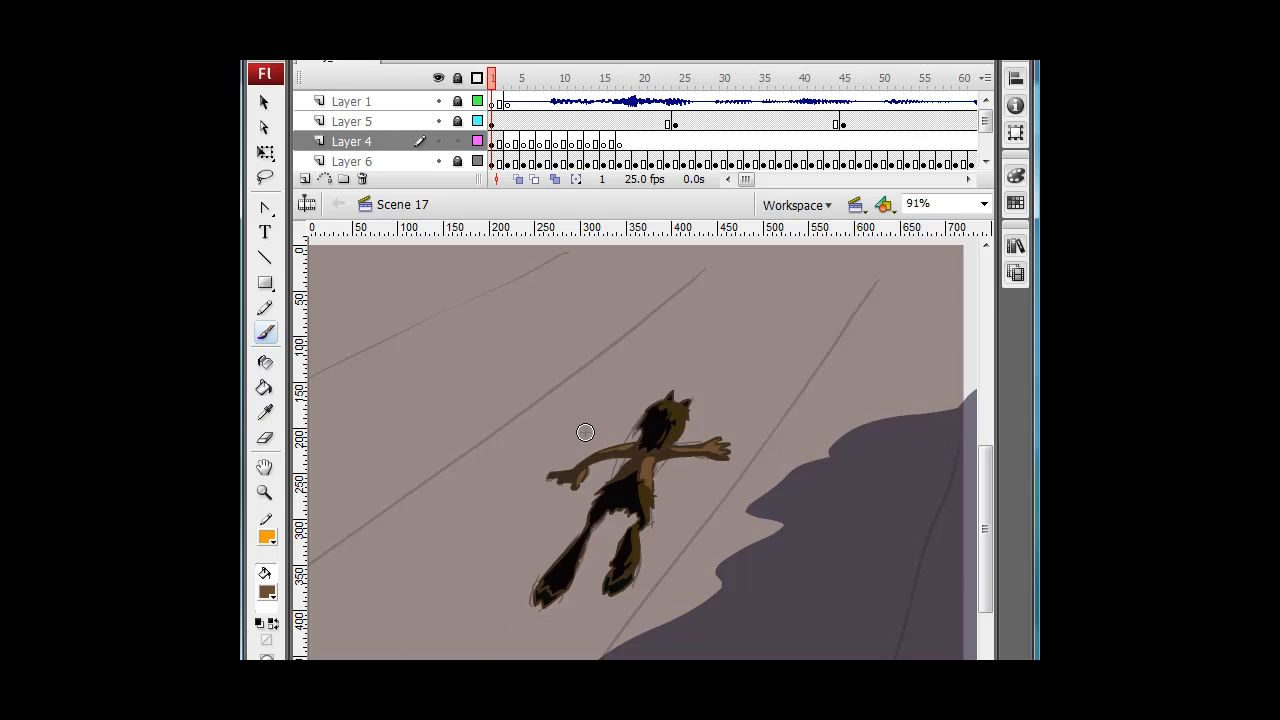